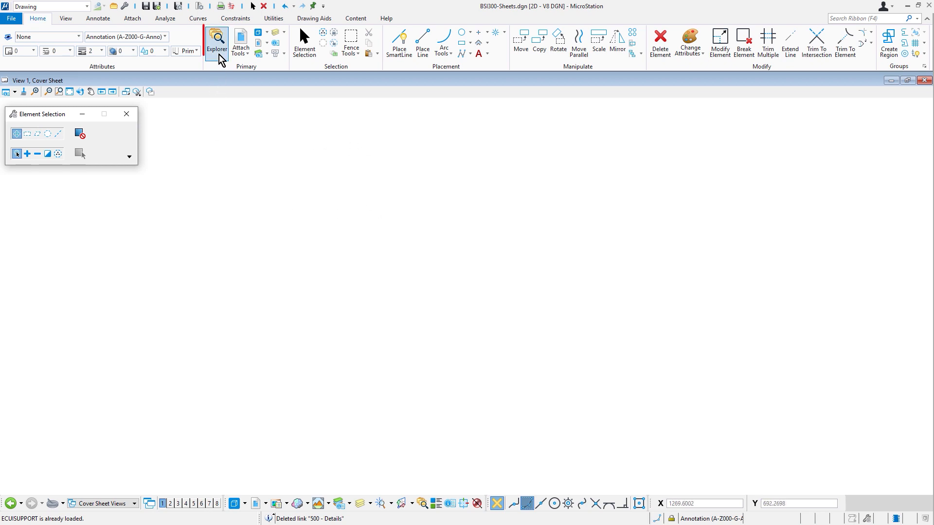
Step: Show the Explorer panel from the Home ribbon's Primary group
left_click(217, 43)
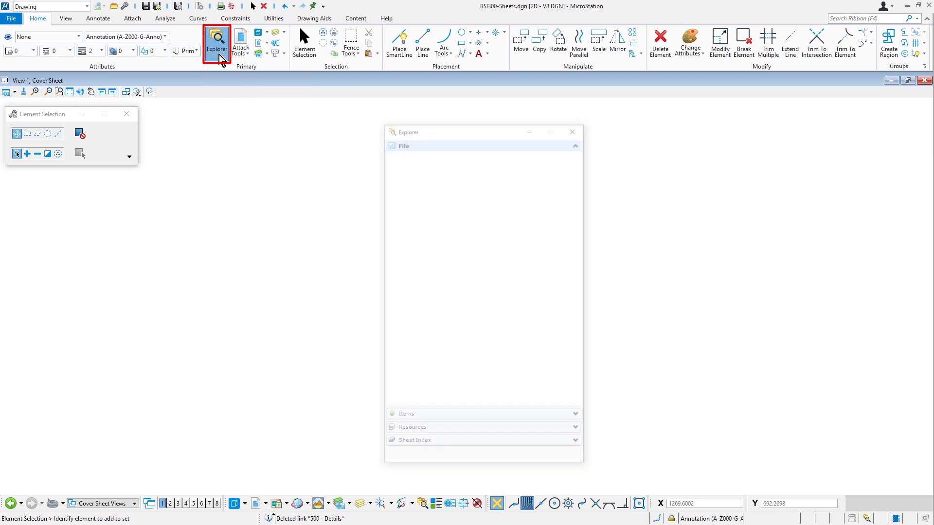
left_click(216, 43)
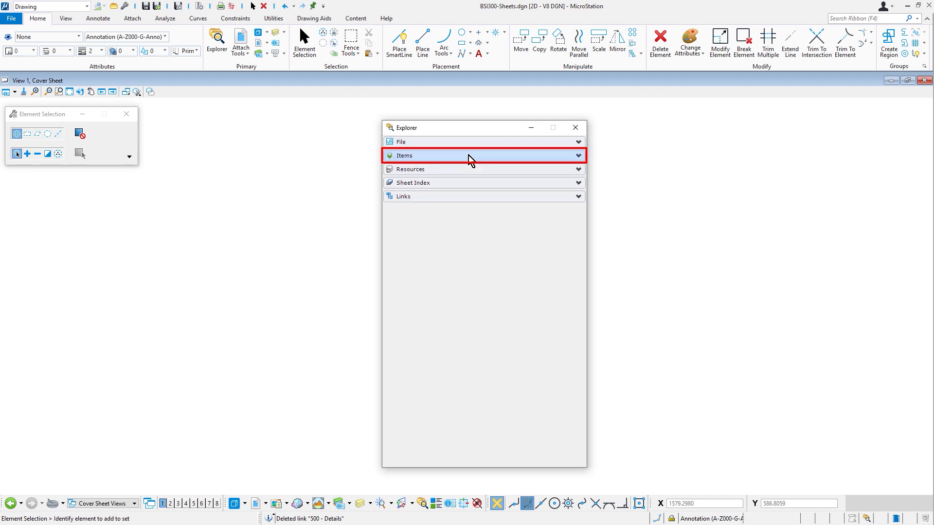
Step: Expand Links and Sheet Index in Explorer and select the Building 302 index
left_click(483, 170)
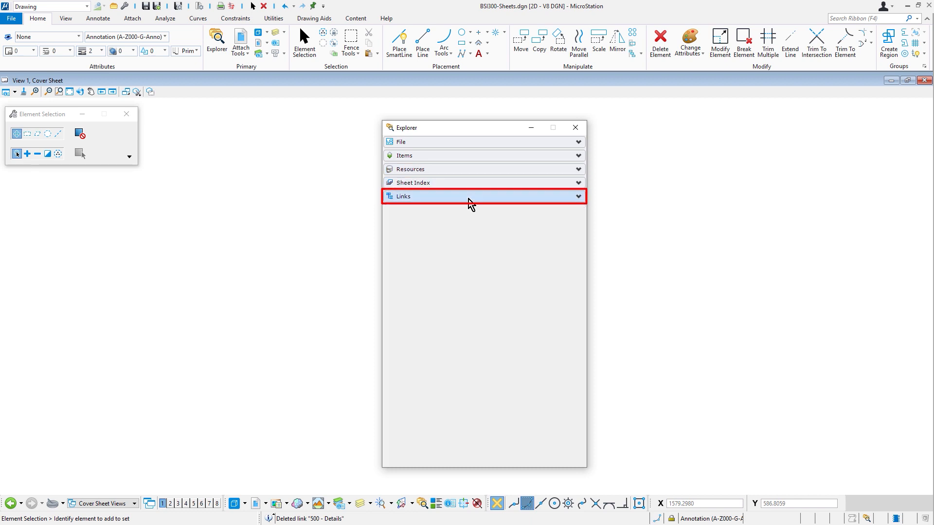
left_click(483, 196)
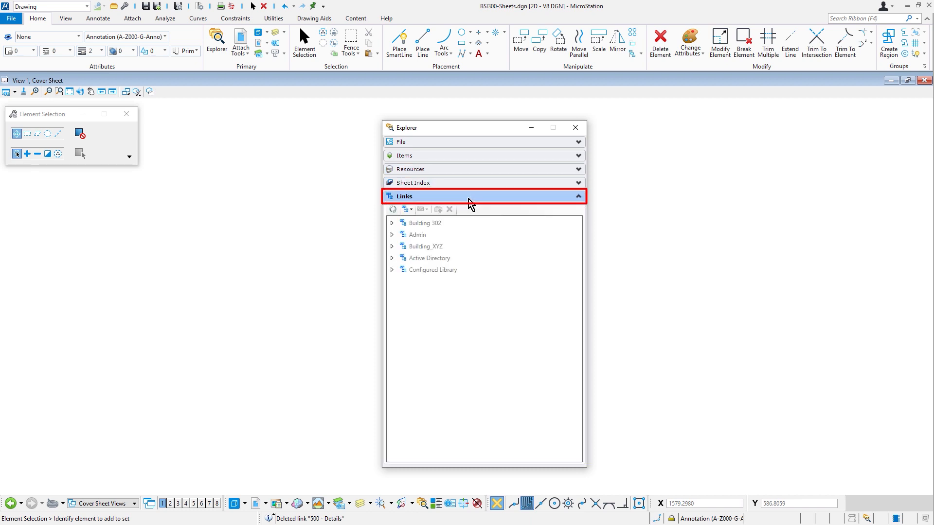
left_click(411, 183)
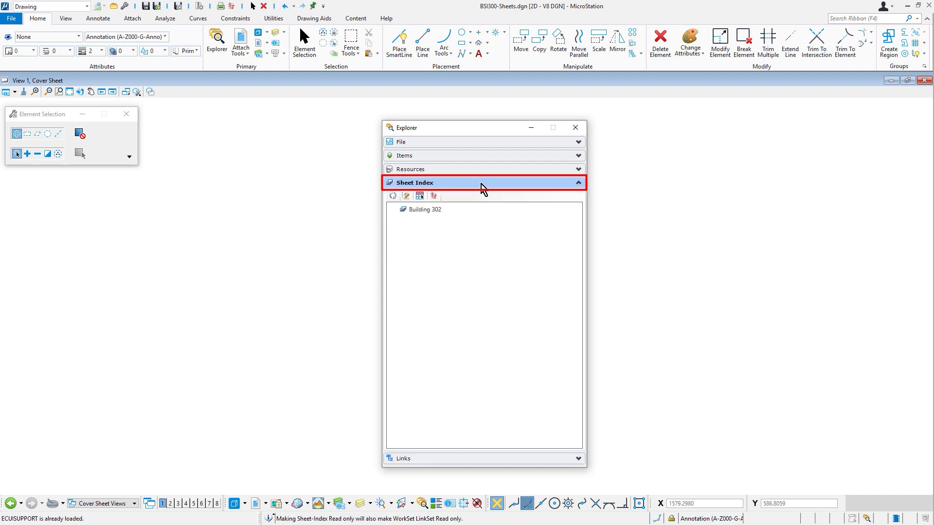
left_click(425, 209)
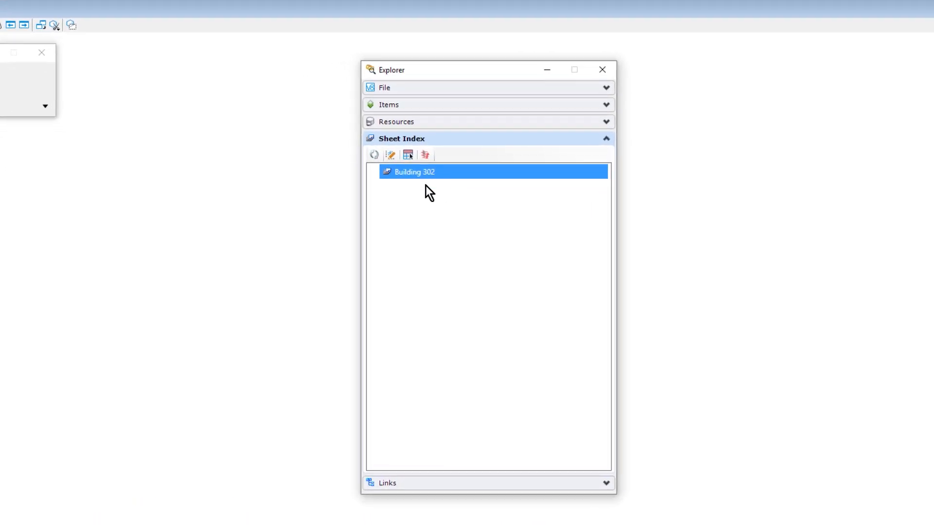
mouse_move(390, 154)
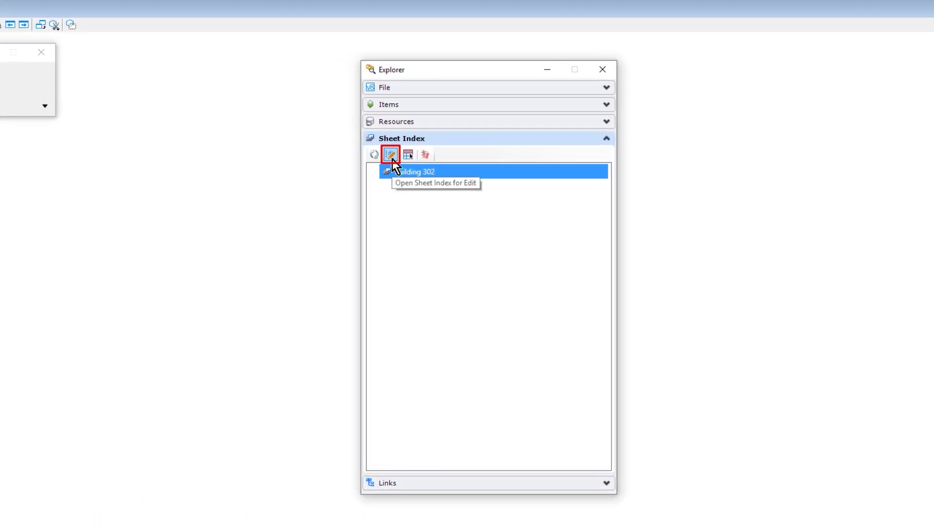
Step: Put the Building 302 sheet index into edit mode
left_click(390, 155)
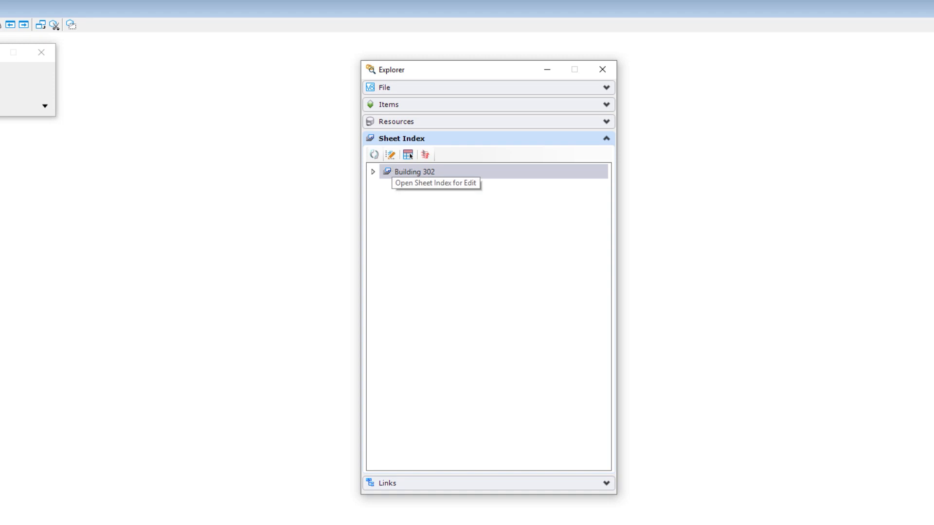
left_click(390, 155)
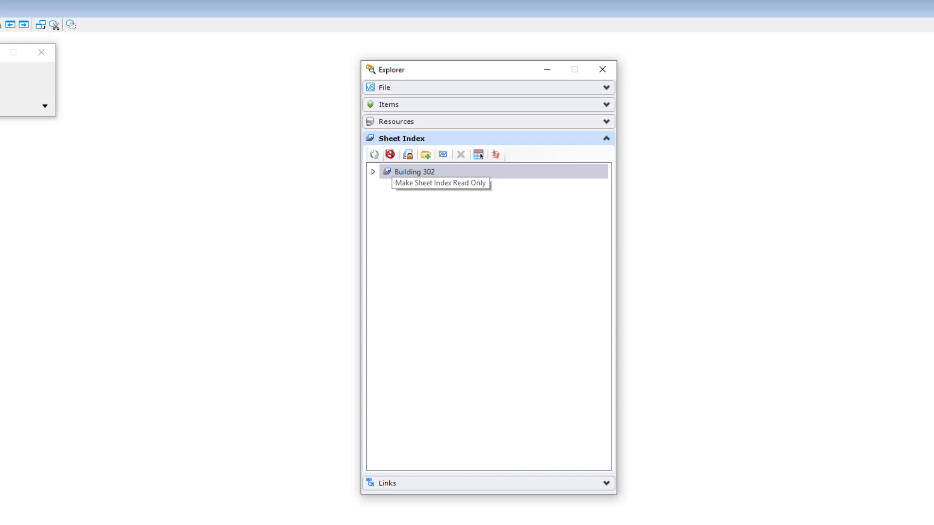
mouse_move(406, 169)
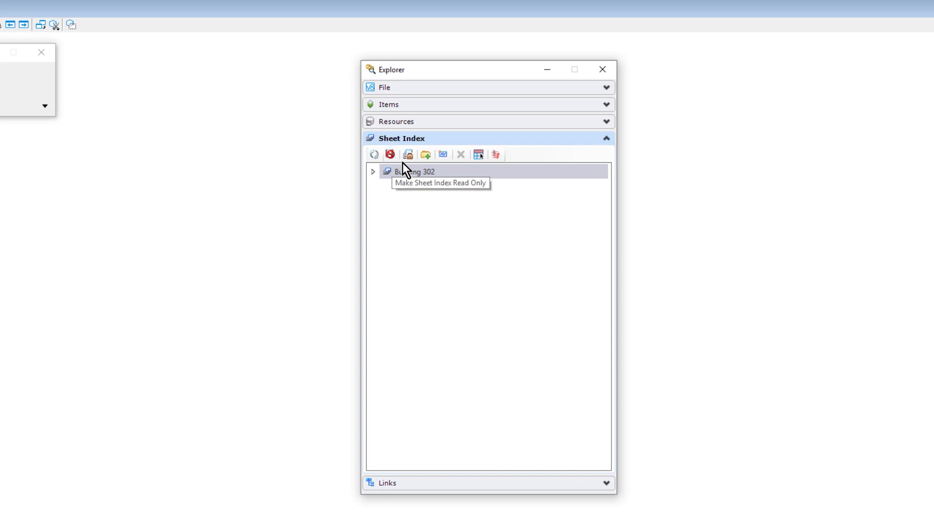
mouse_move(408, 155)
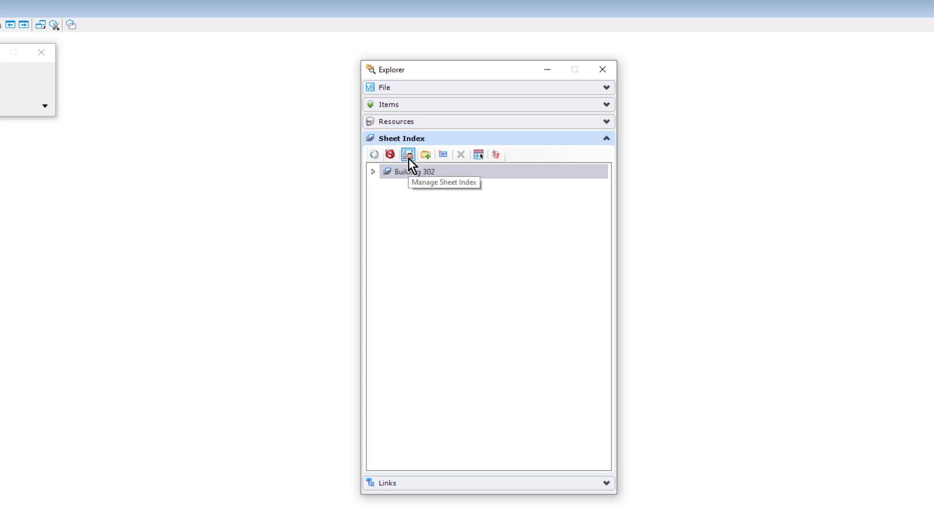
Step: In Manage Sheet Index, set the index sheet number prefix to A-
left_click(408, 154)
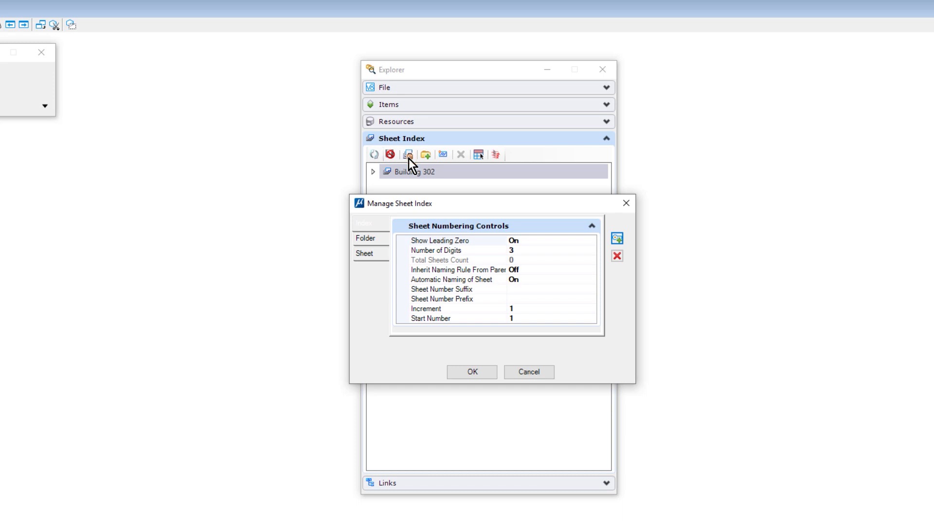
mouse_move(387, 231)
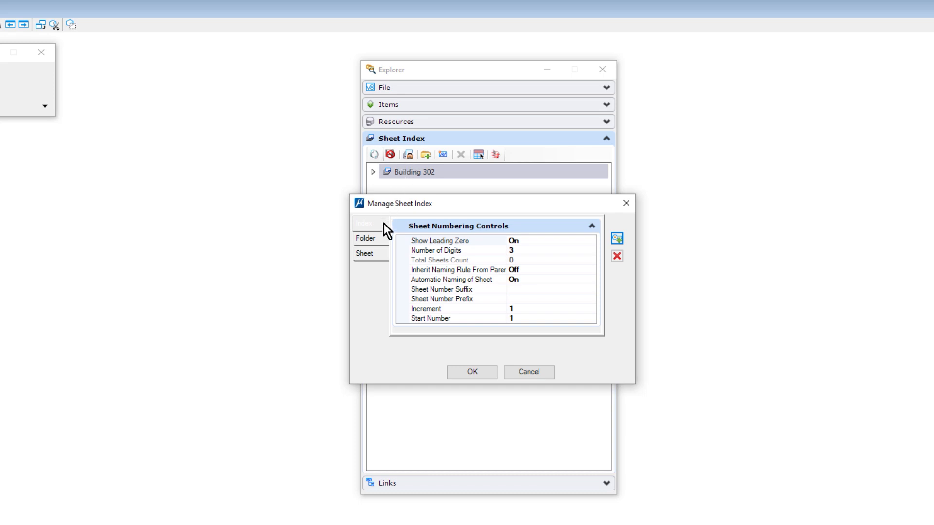
mouse_move(384, 230)
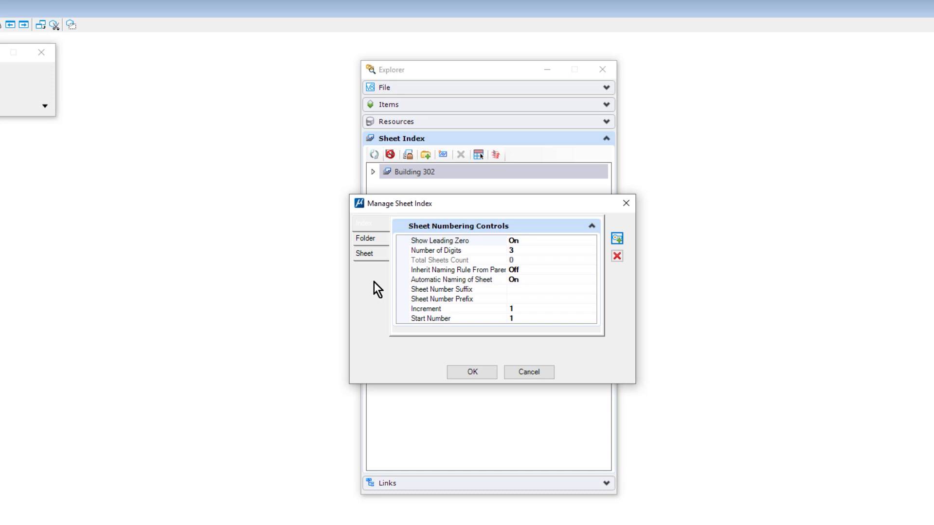
mouse_move(538, 335)
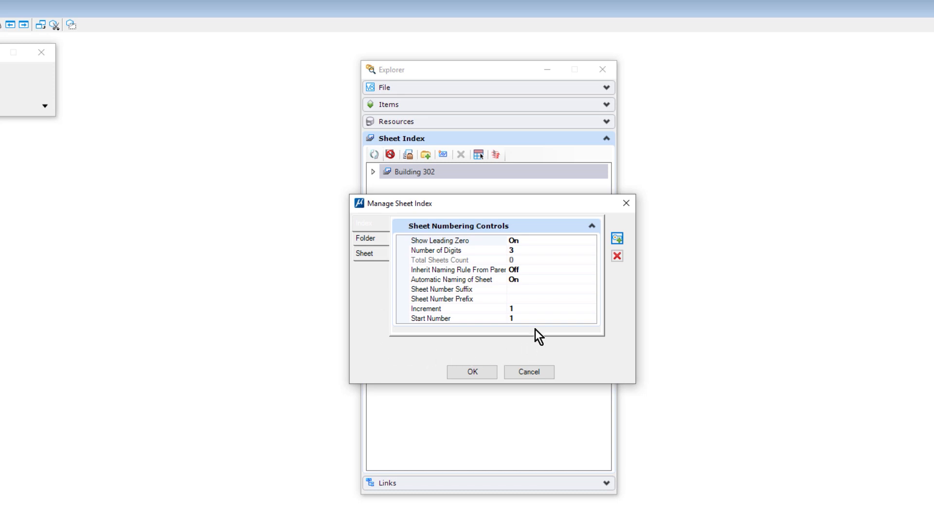
left_click(456, 298)
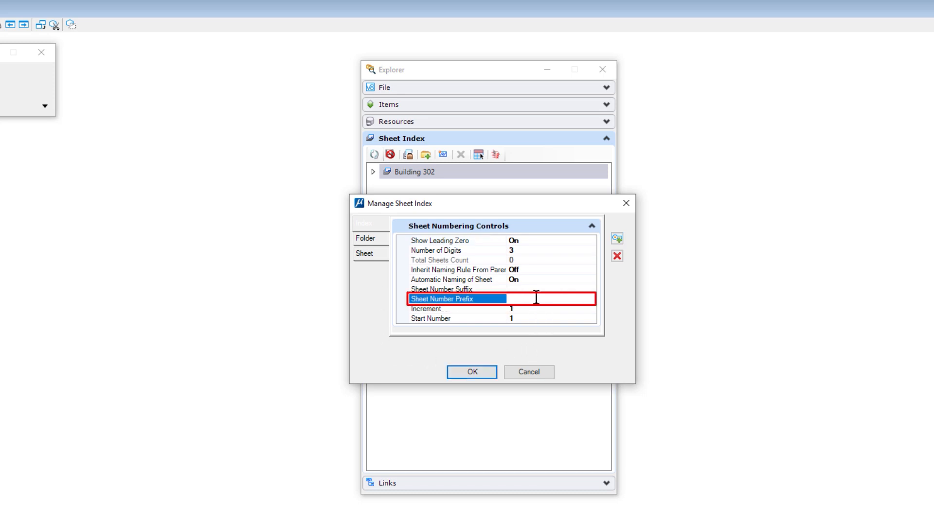
type("A-")
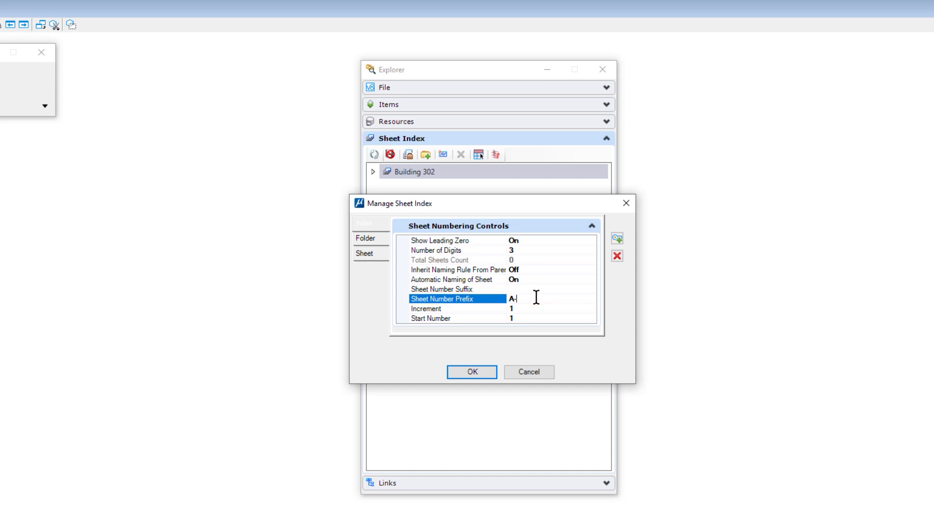
left_click(426, 308)
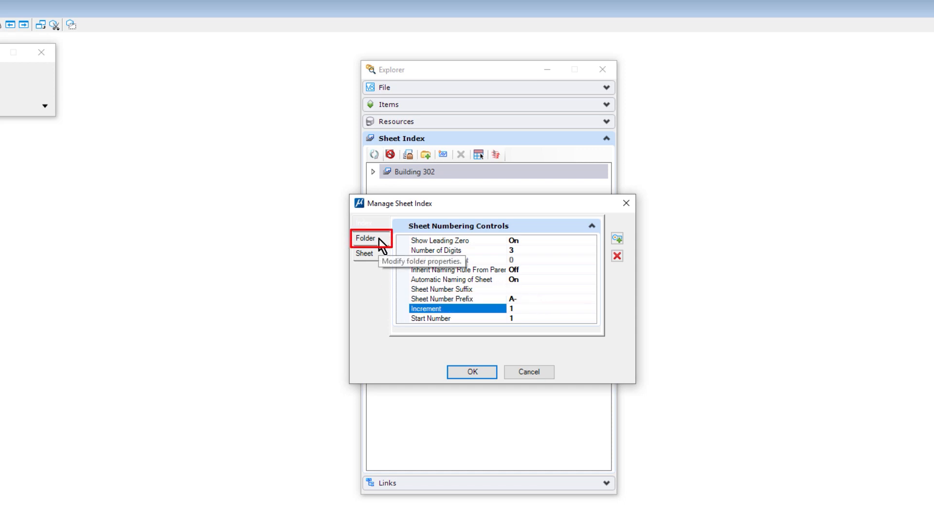
Step: Set the folder-level sheet number prefix to A- as well
left_click(365, 239)
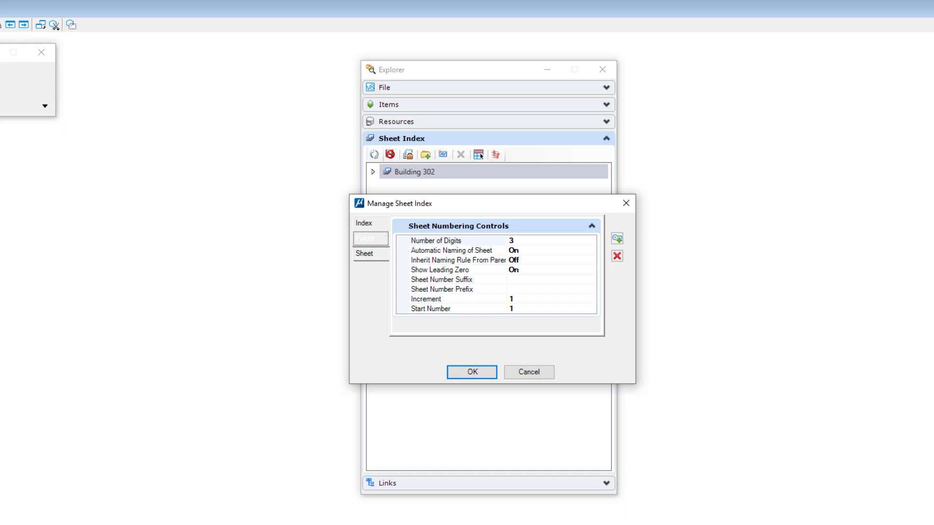
mouse_move(382, 310)
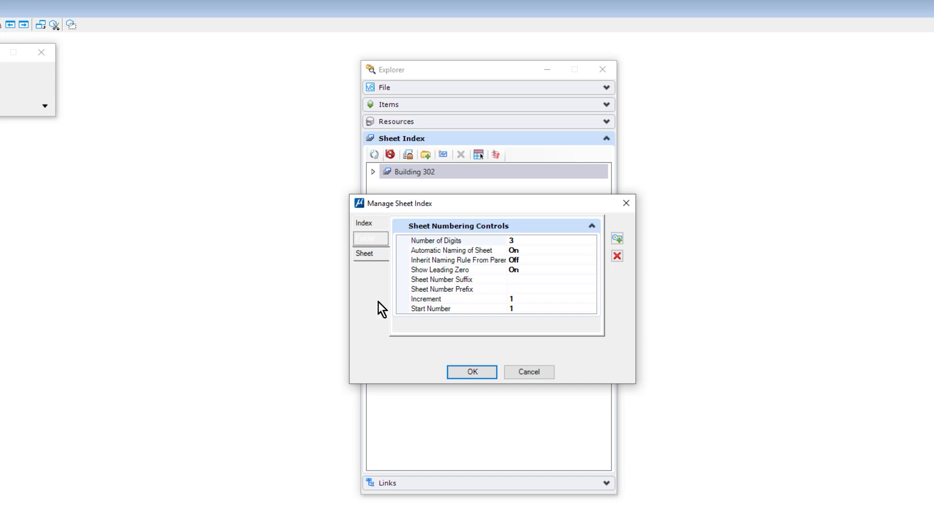
left_click(442, 289)
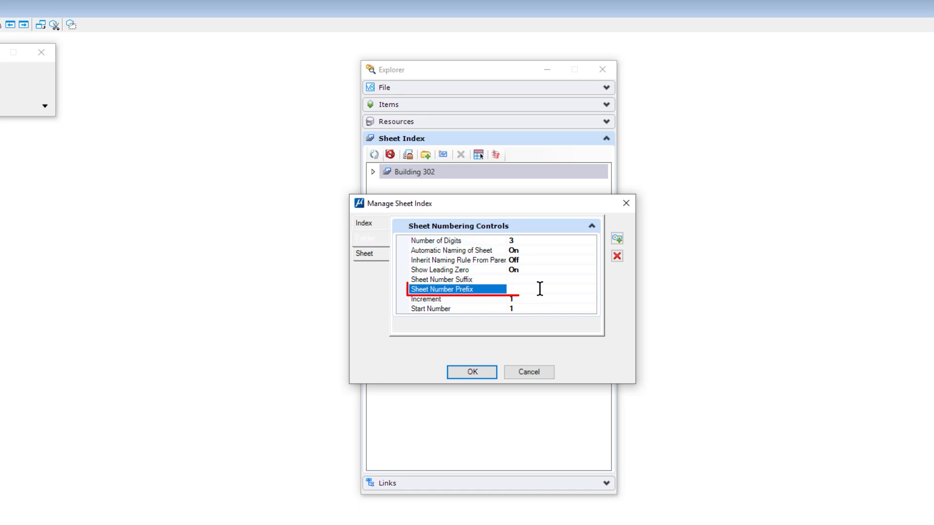
type("A-")
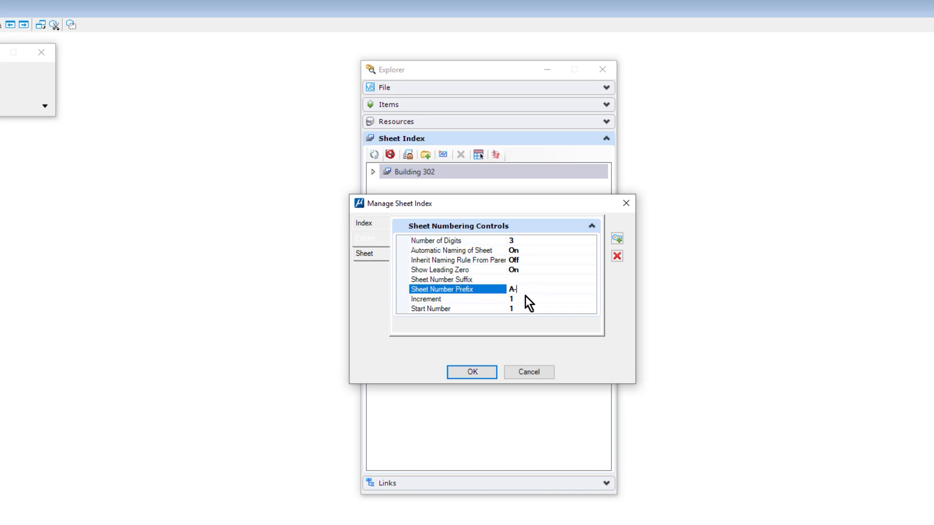
left_click(425, 299)
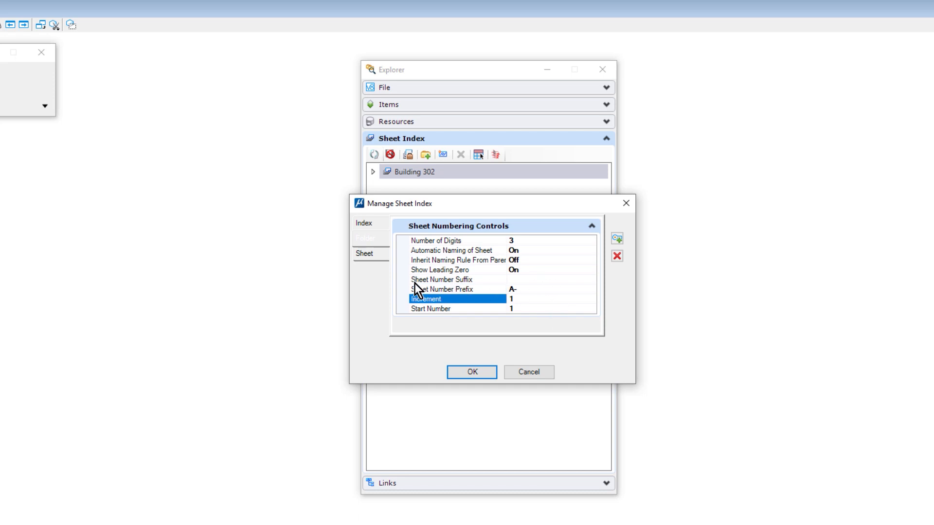
mouse_move(369, 252)
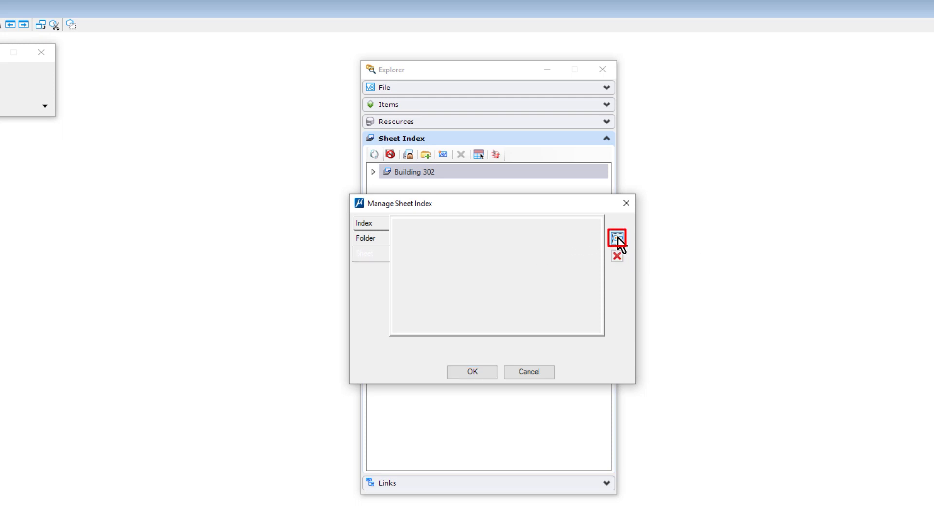
Step: Add a custom Project ID property valued 123456-7-89 and confirm the index settings
left_click(615, 238)
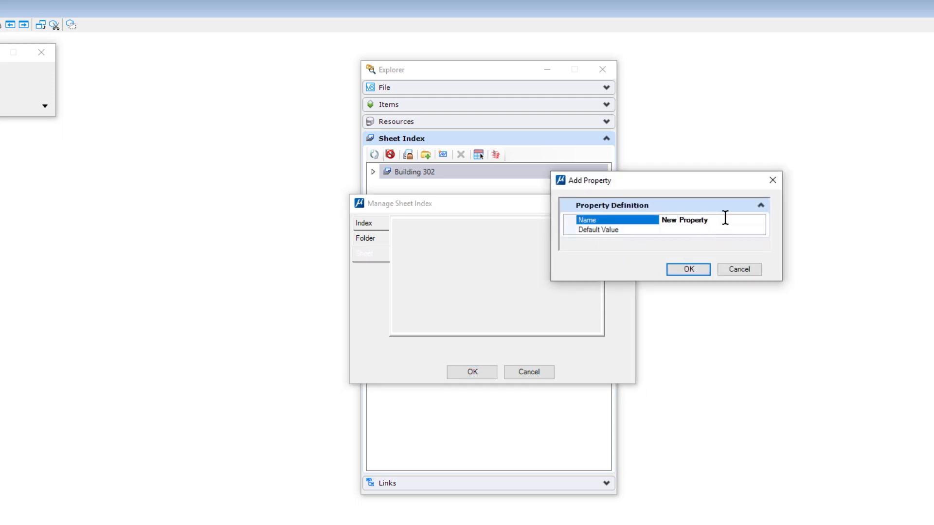
double_click(684, 220)
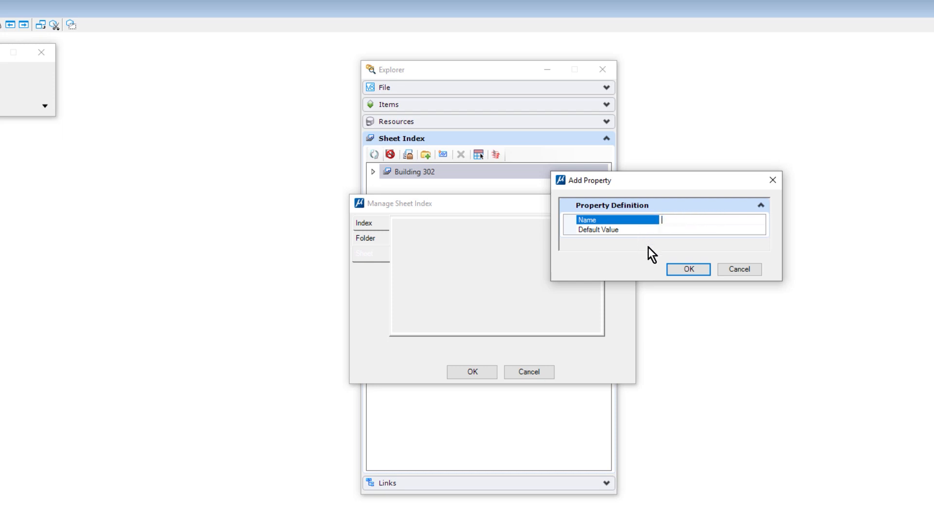
mouse_move(648, 284)
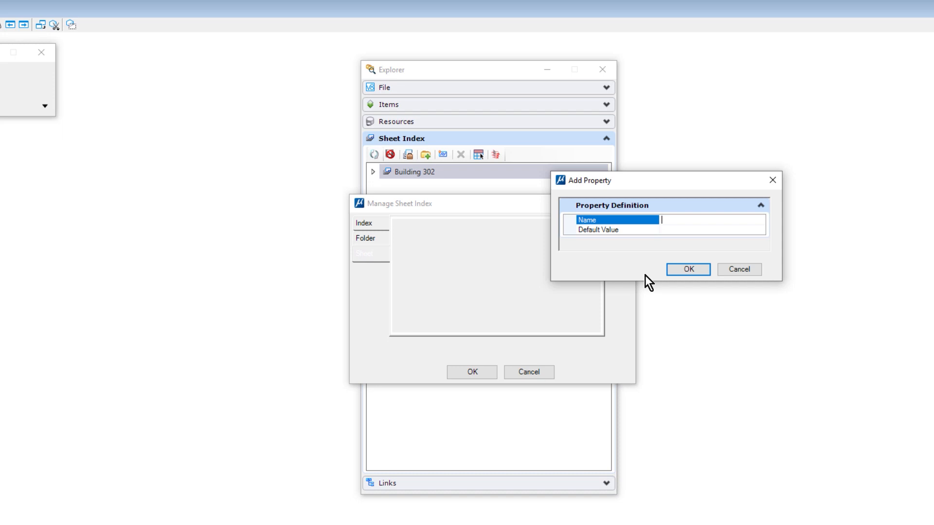
type("P")
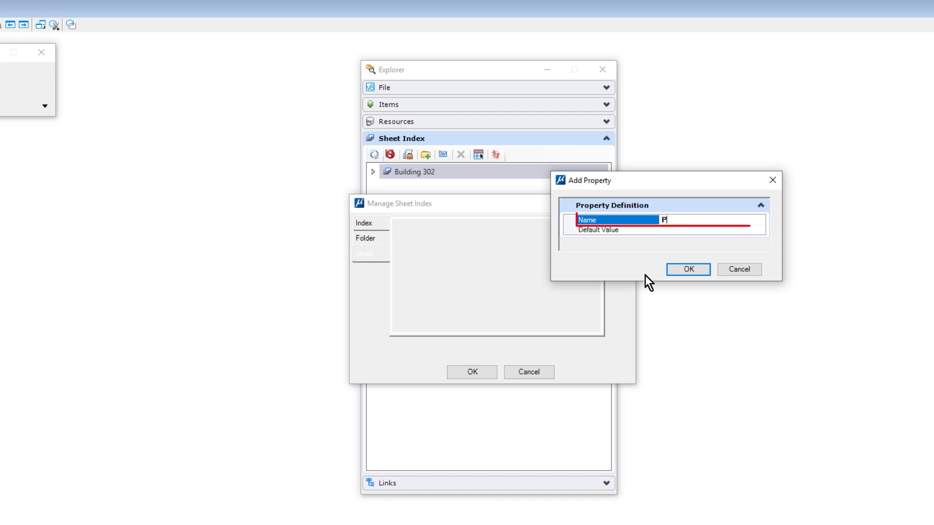
type("roject ID")
left_click(712, 230)
type("123456-7-89")
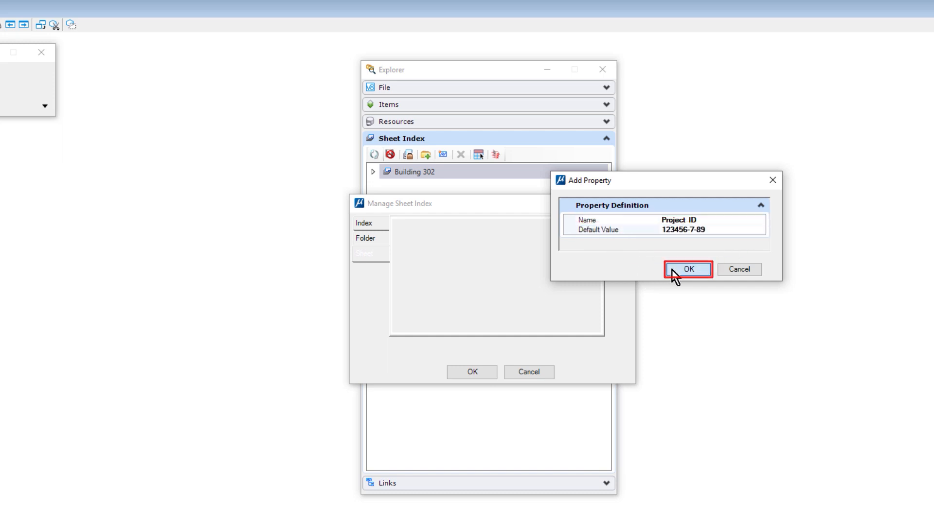
left_click(687, 269)
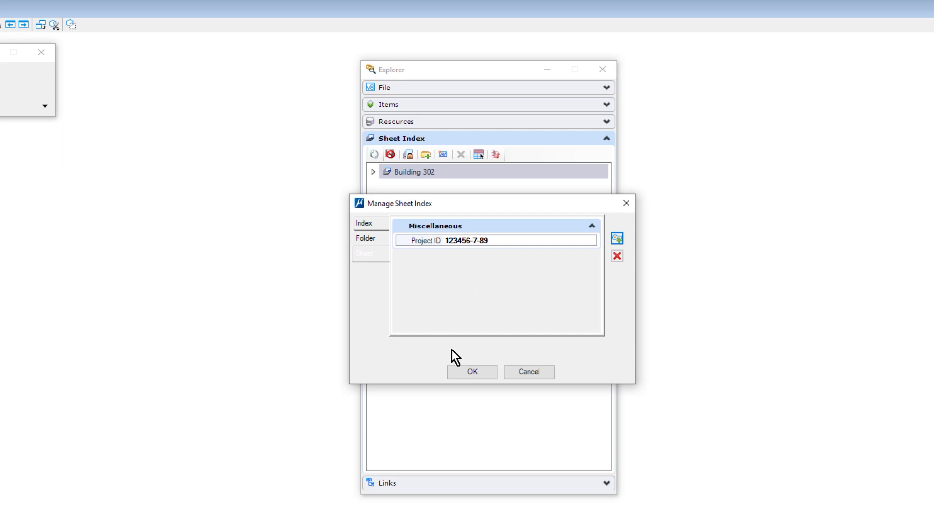
left_click(472, 371)
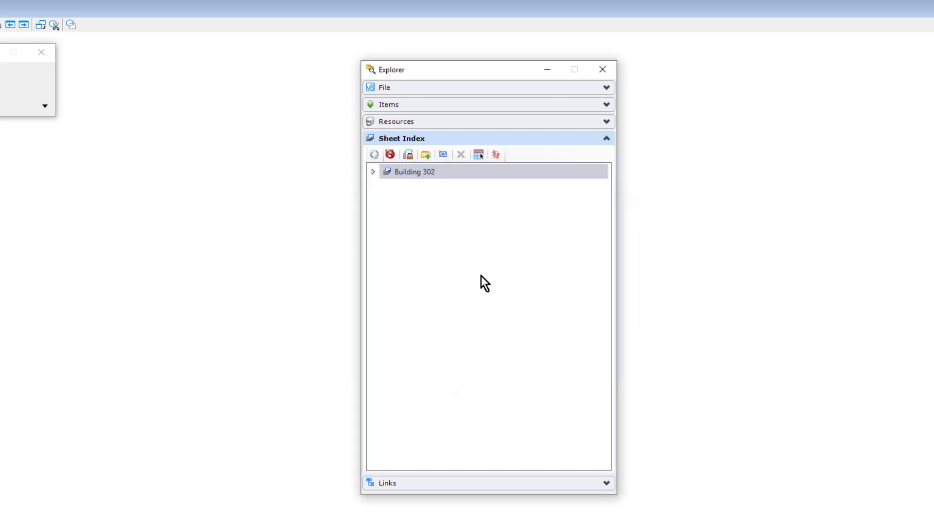
Step: Create folders 000 General, 100 Plans, 200 Elevations, 300 Sections, 400 Enlarged Details Plans, 500 Details
left_click(413, 171)
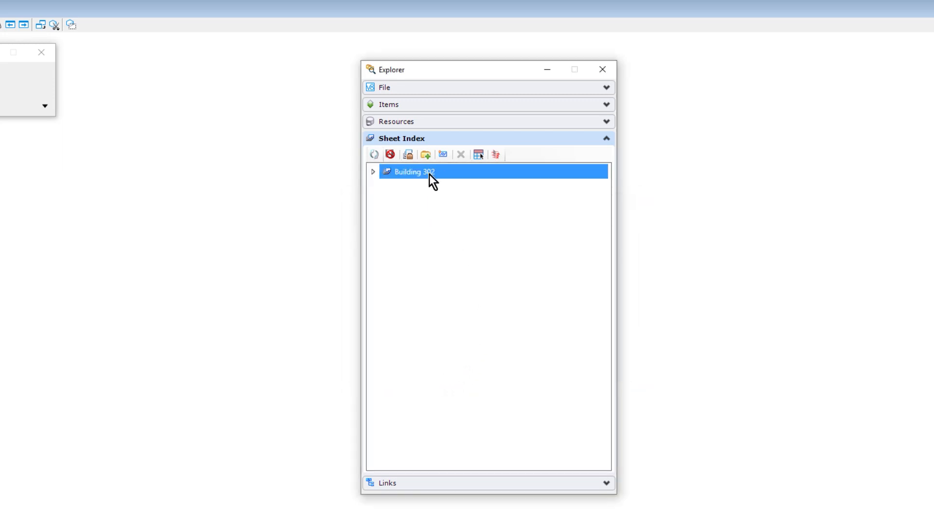
mouse_move(424, 154)
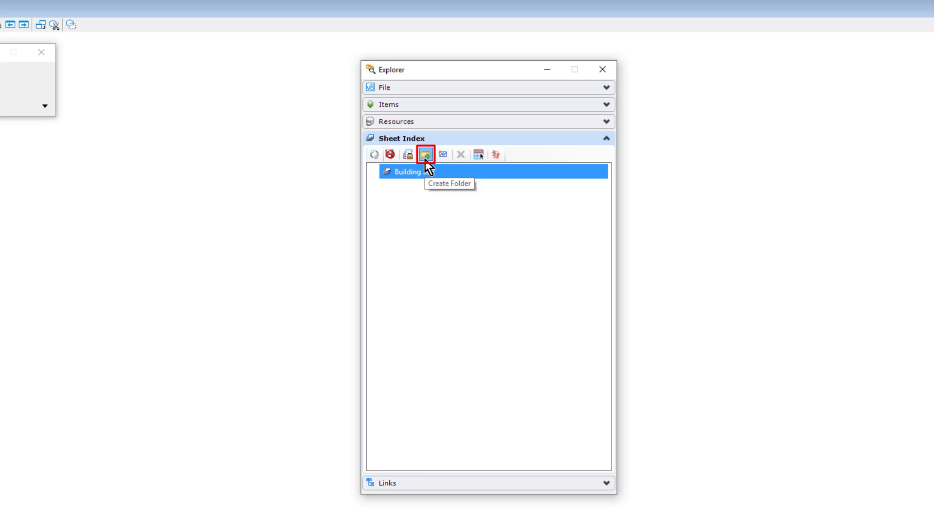
left_click(424, 154)
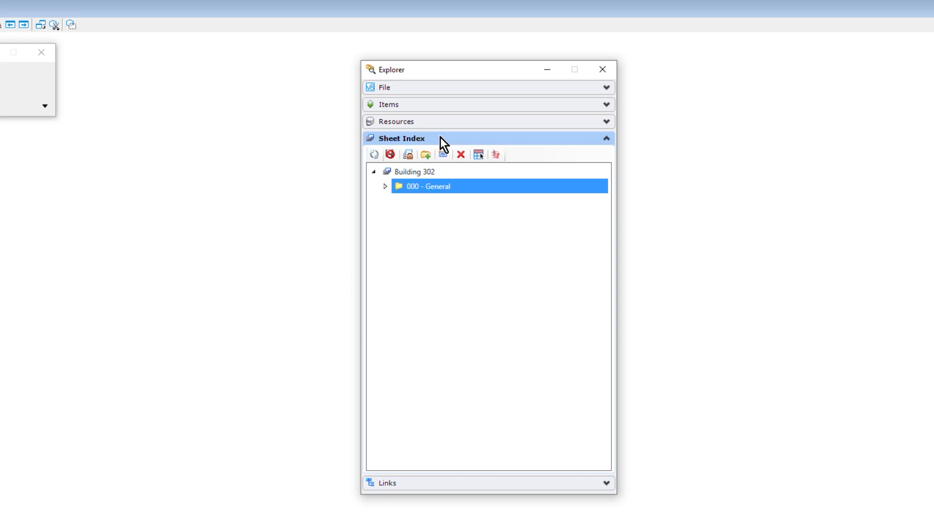
left_click(413, 171)
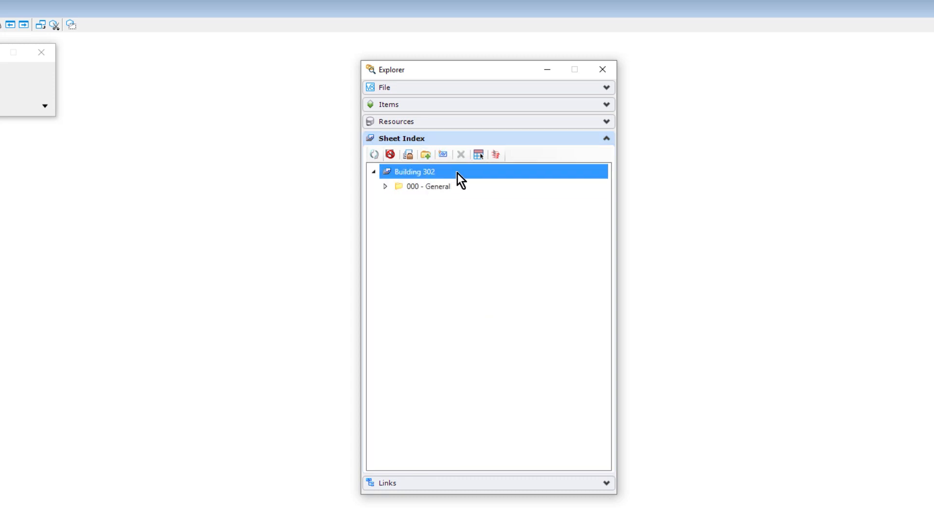
left_click(424, 155)
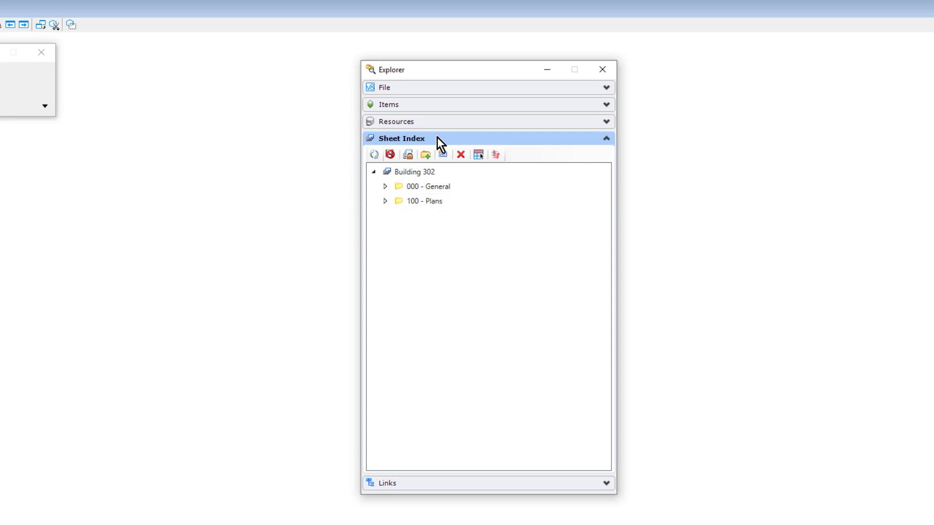
left_click(425, 154)
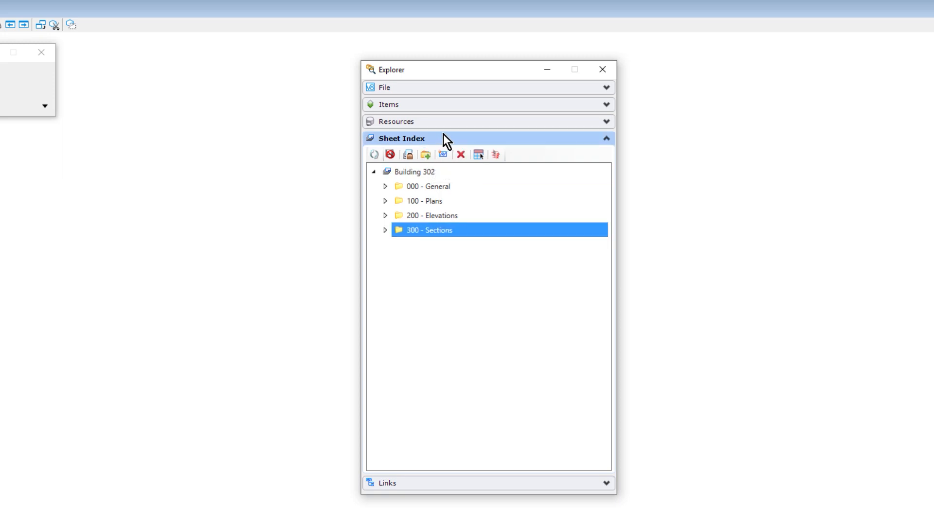
left_click(425, 154)
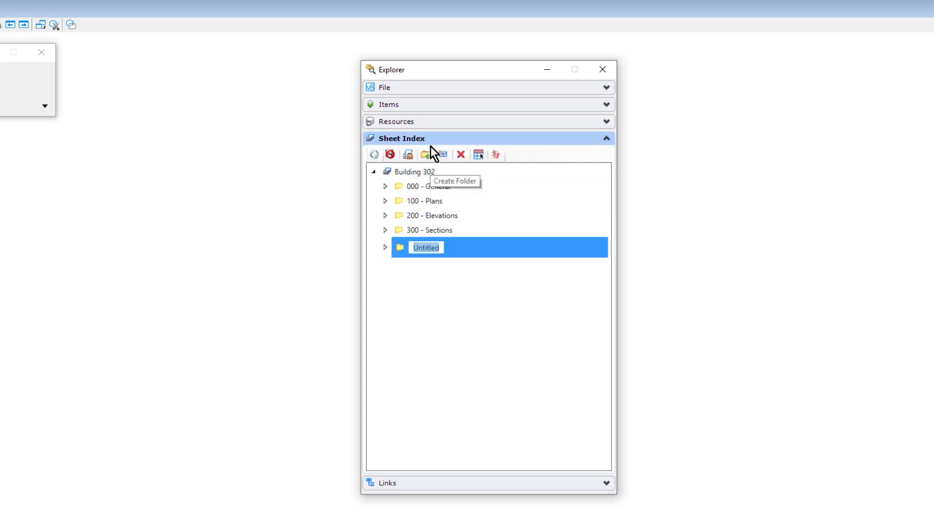
type("400 - Enlarged Details Plans")
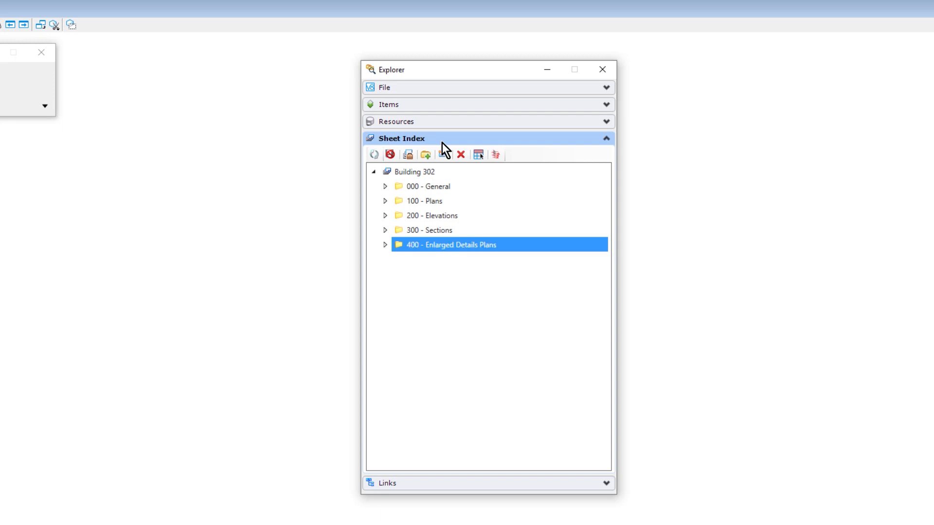
left_click(424, 155)
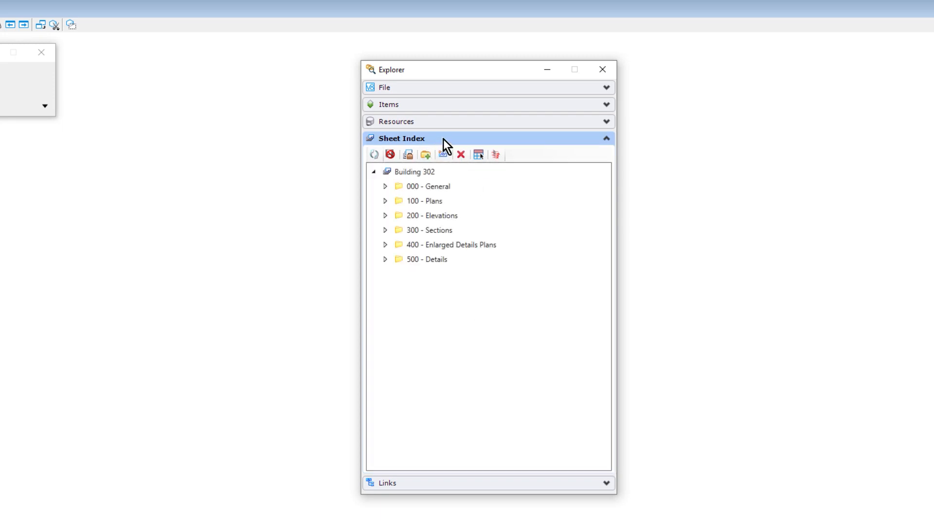
Step: Set the 100 - Plans folder's start number to 101 in its Properties
right_click(424, 201)
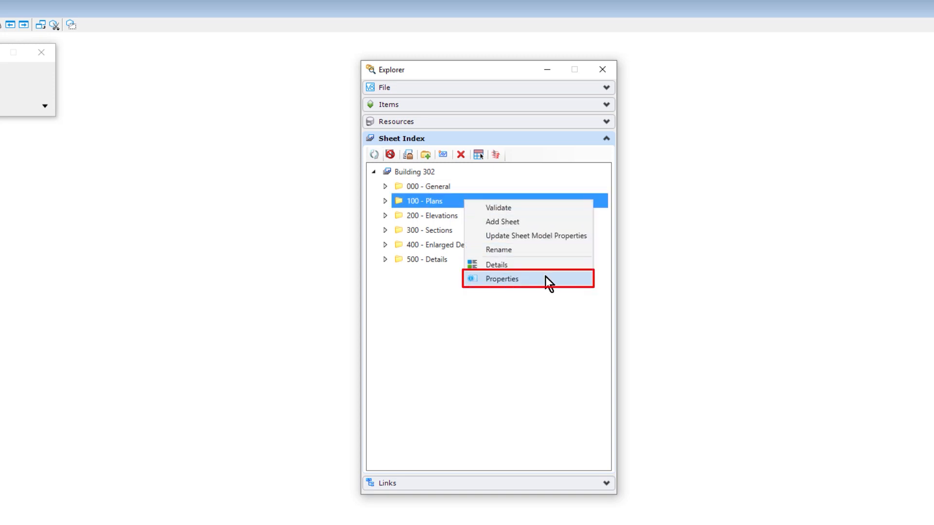
left_click(502, 279)
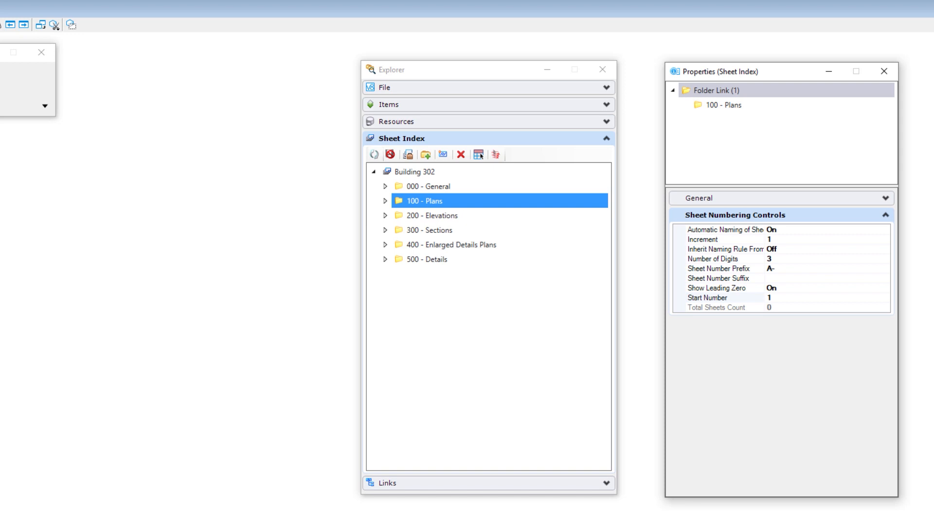
left_click(707, 298)
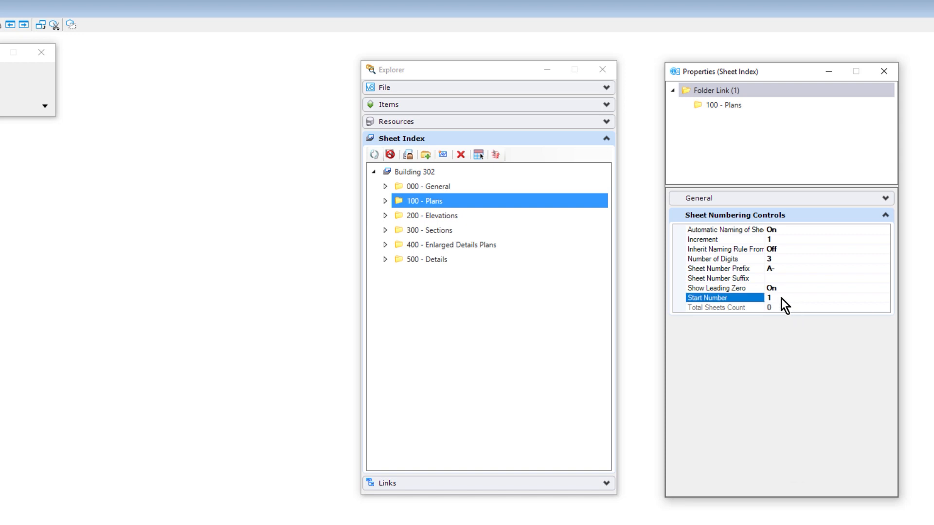
type("101")
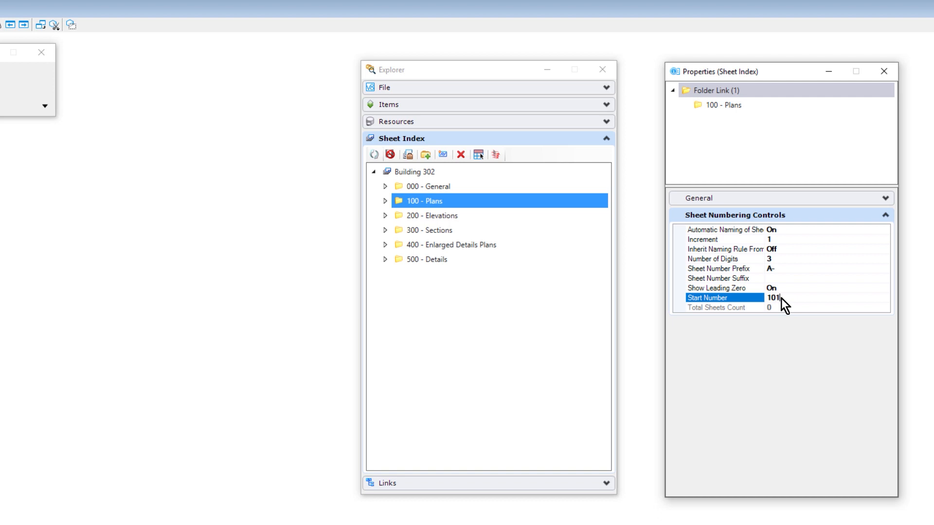
left_click(430, 215)
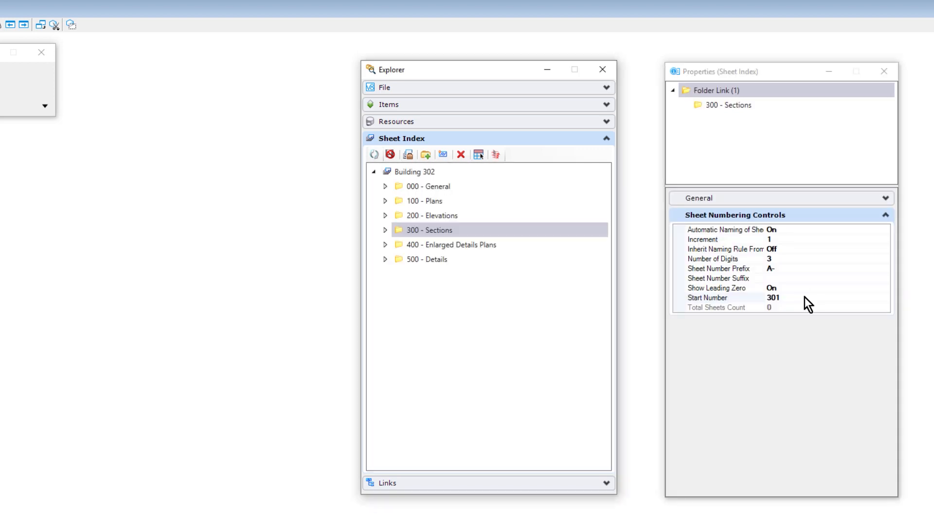
Step: Set the remaining folders' start numbers (301, 501) and close Properties
left_click(451, 244)
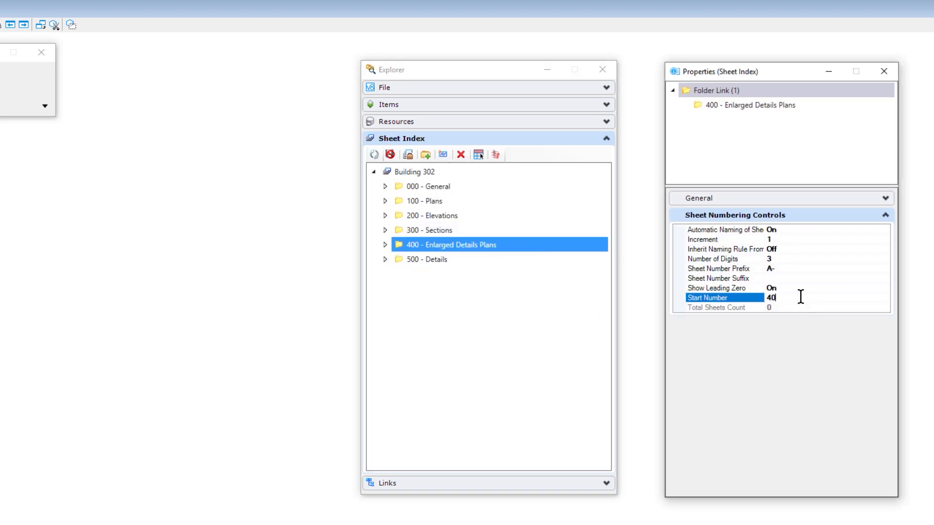
left_click(427, 259)
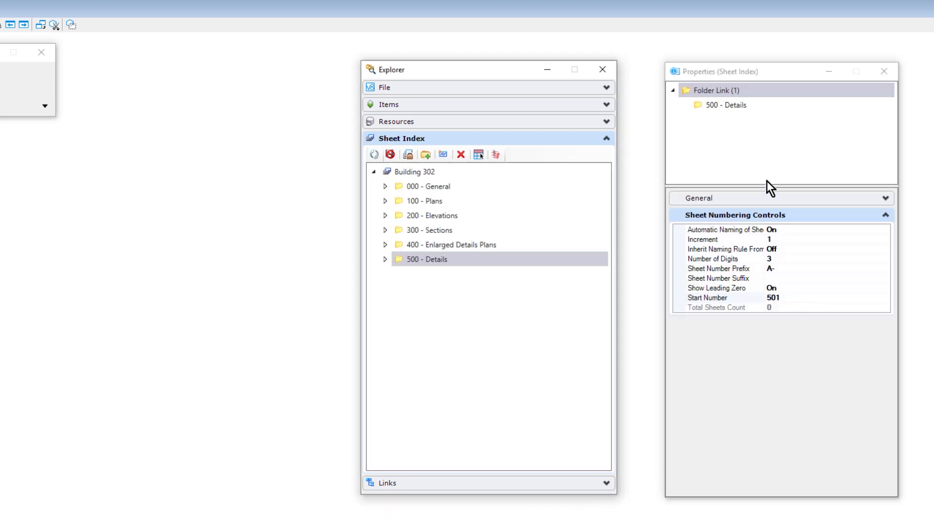
left_click(884, 71)
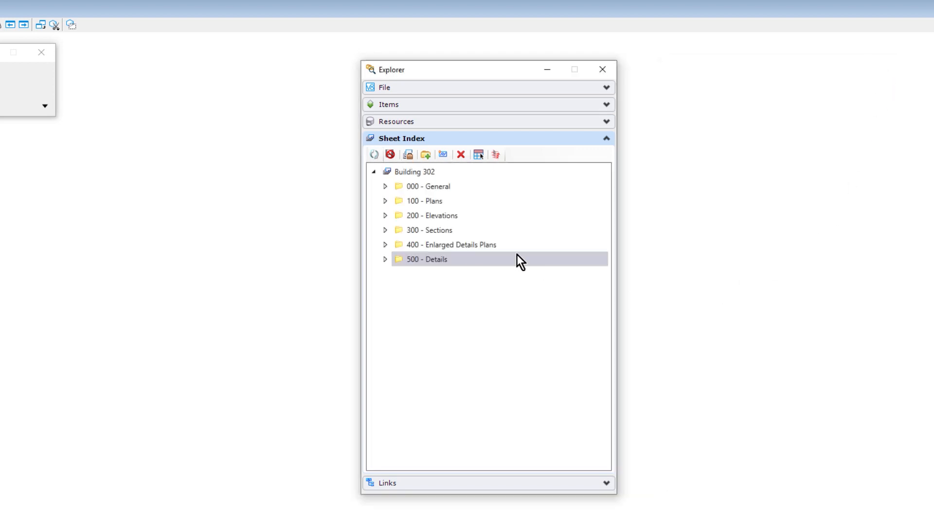
Step: Add the Cover Sheet from BSI300-Sheets.dgn to the 000 - General folder
left_click(414, 172)
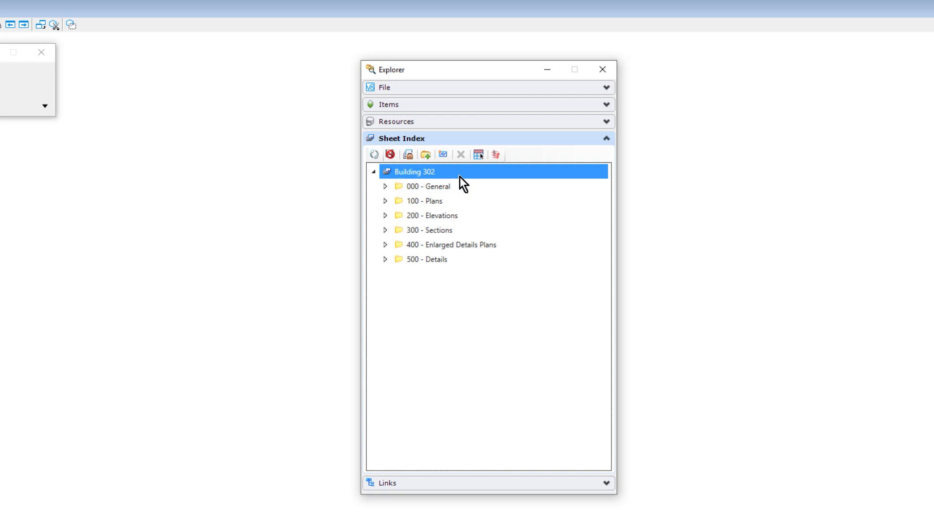
left_click(428, 186)
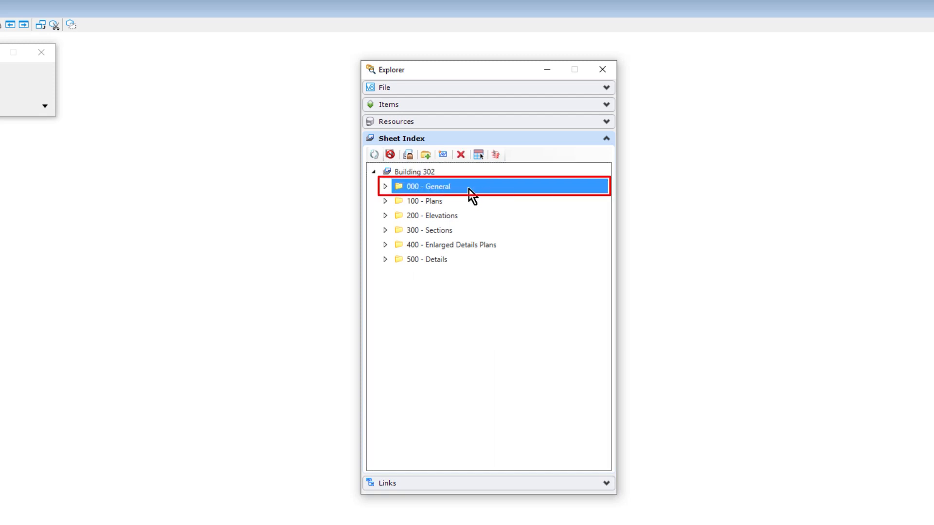
mouse_move(442, 154)
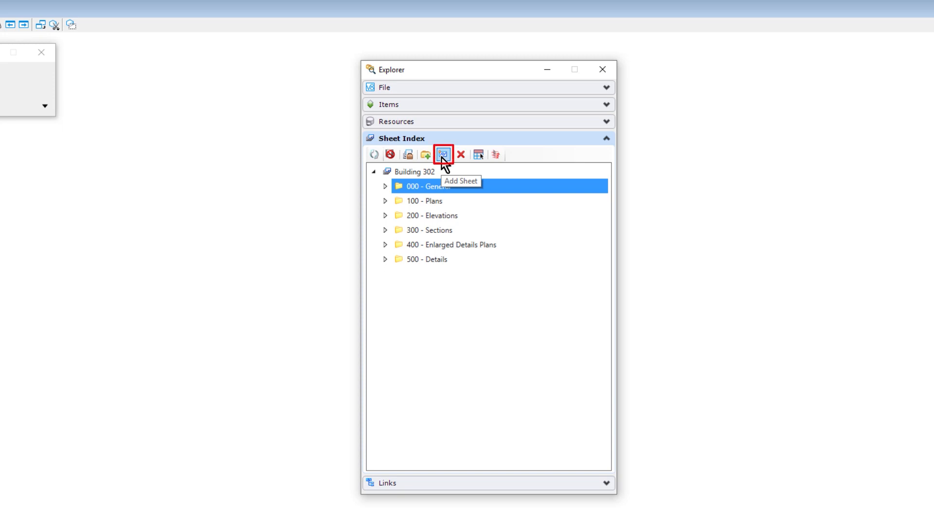
left_click(443, 155)
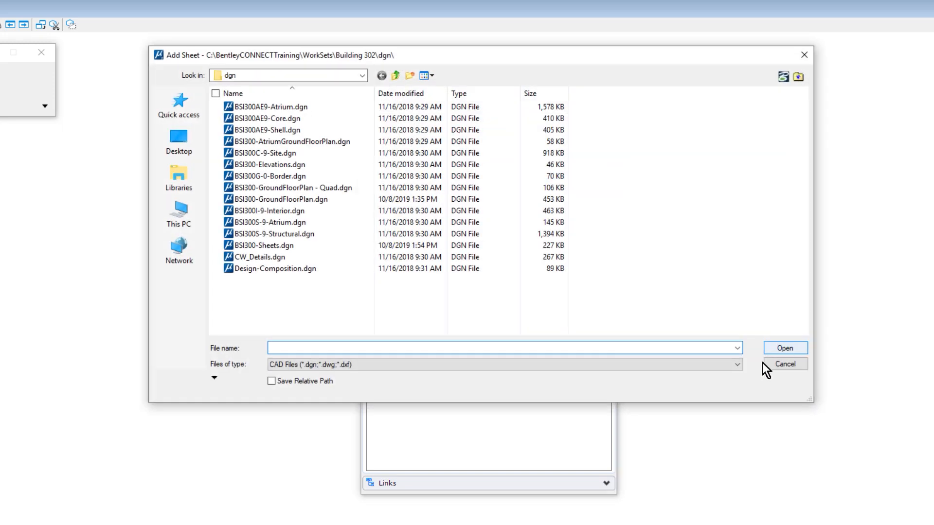
left_click(265, 245)
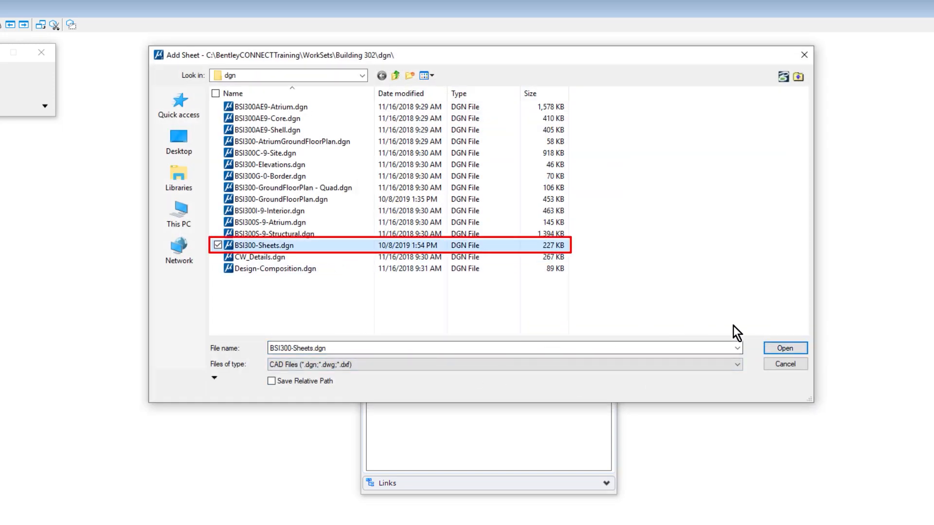
left_click(785, 348)
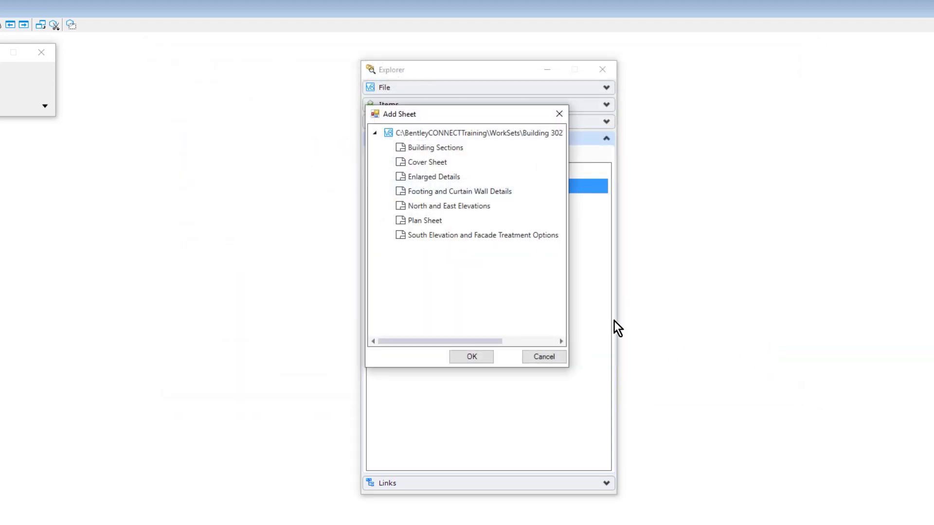
left_click_drag(563, 272, 690, 271)
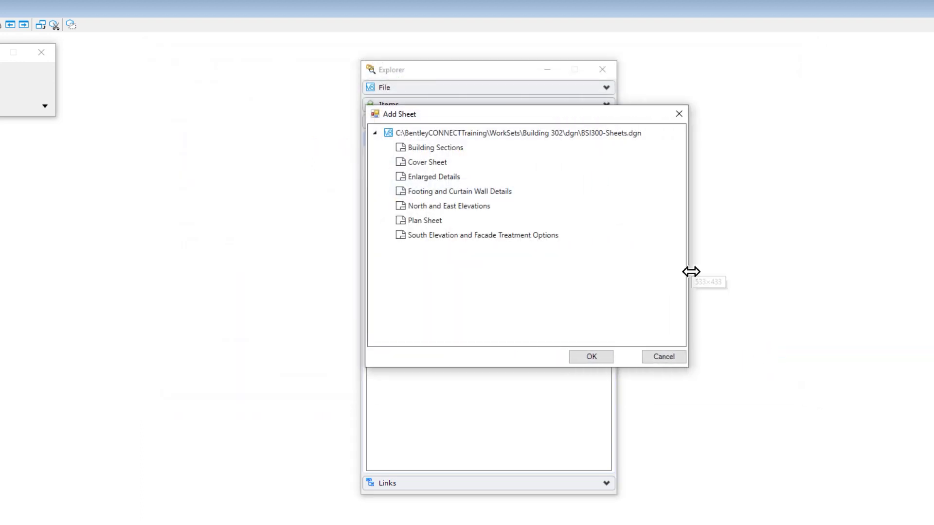
left_click(433, 176)
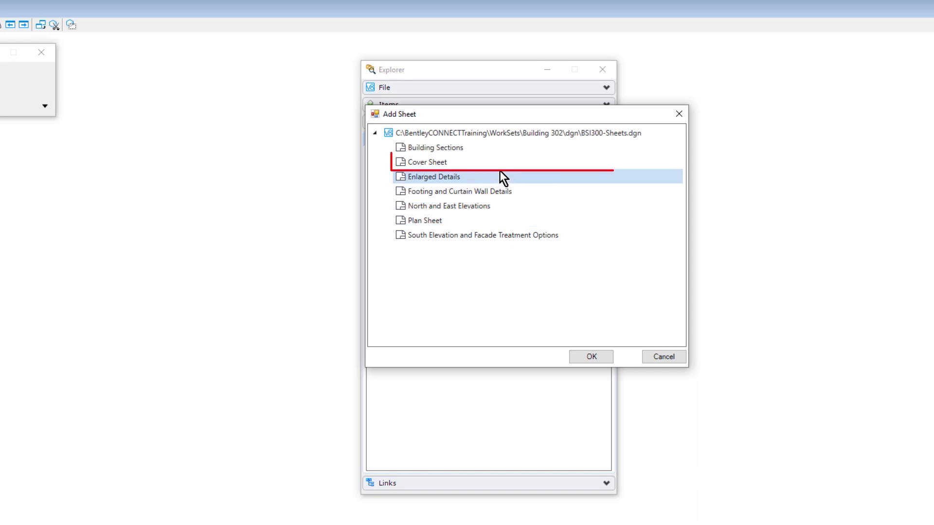
left_click(590, 356)
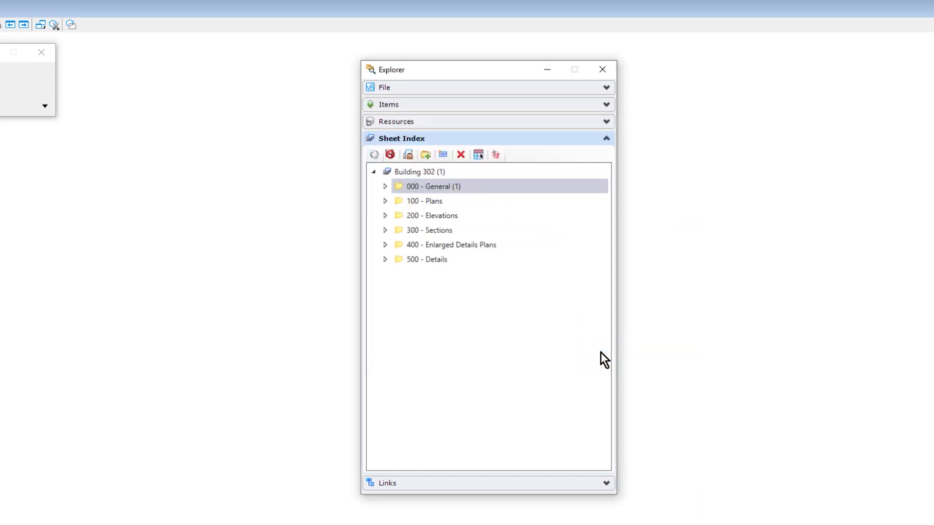
Step: Add sheets to Plans and Elevations, and Building Sections to 300 - Sections
left_click(425, 155)
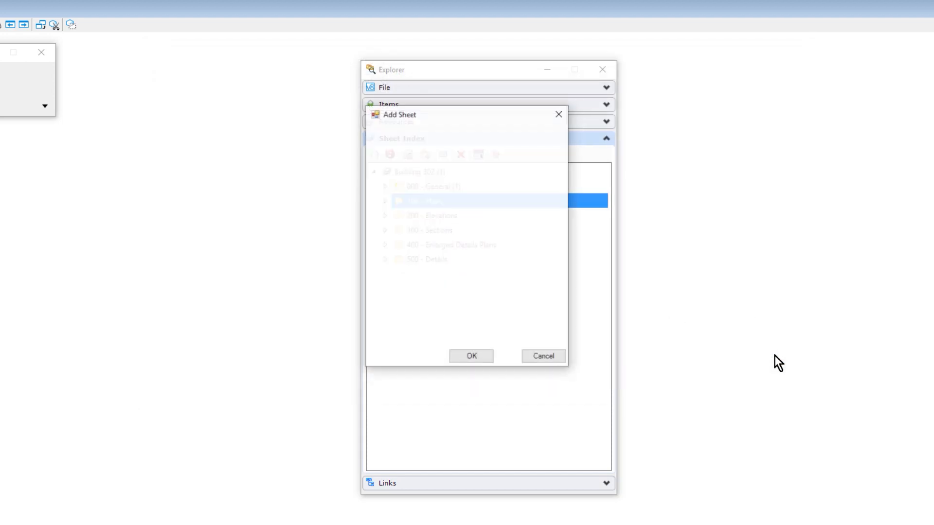
left_click(471, 355)
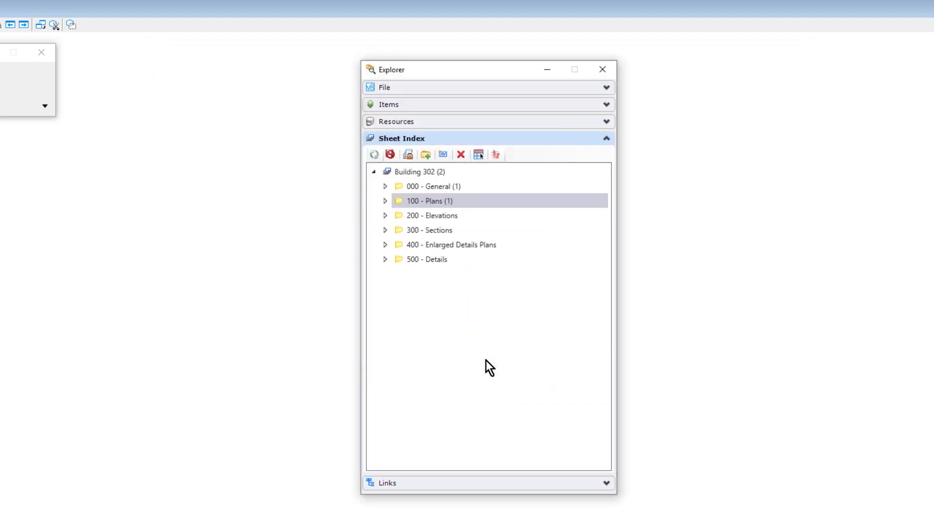
left_click(443, 155)
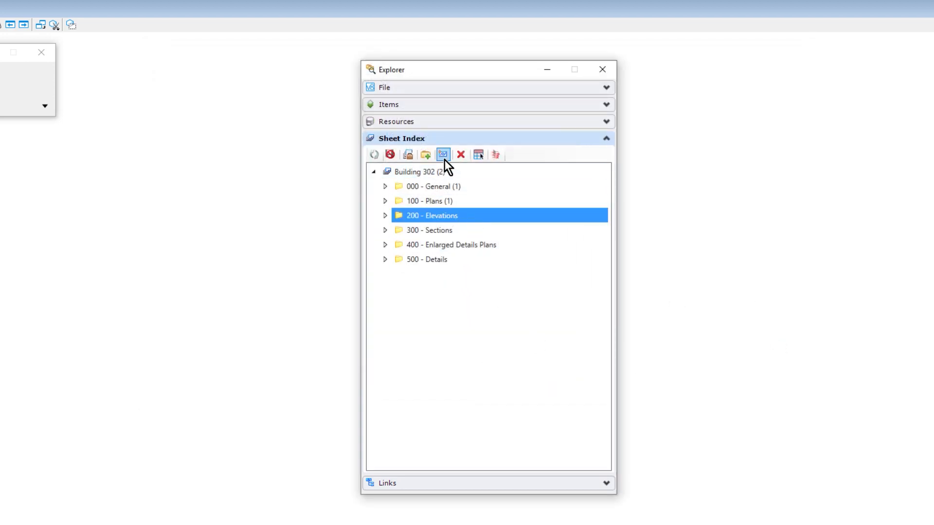
left_click(442, 154)
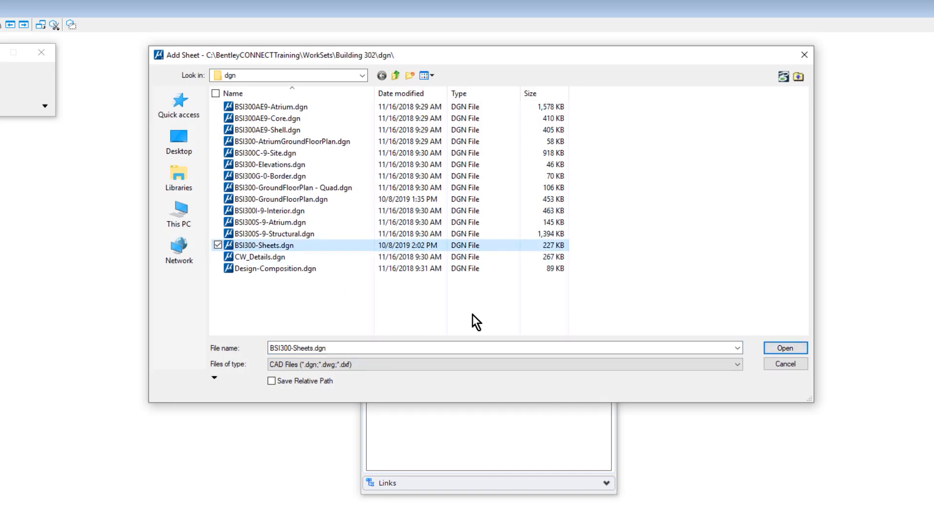
left_click(783, 348)
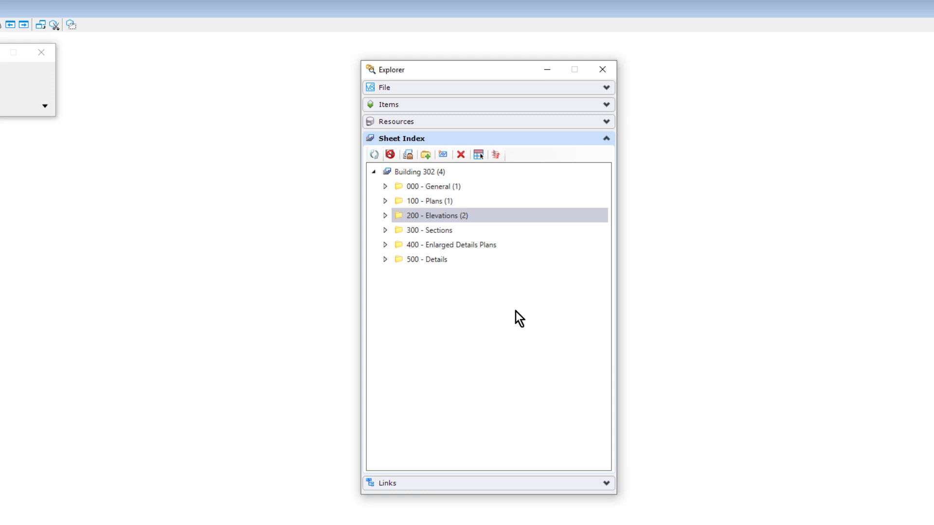
left_click(425, 155)
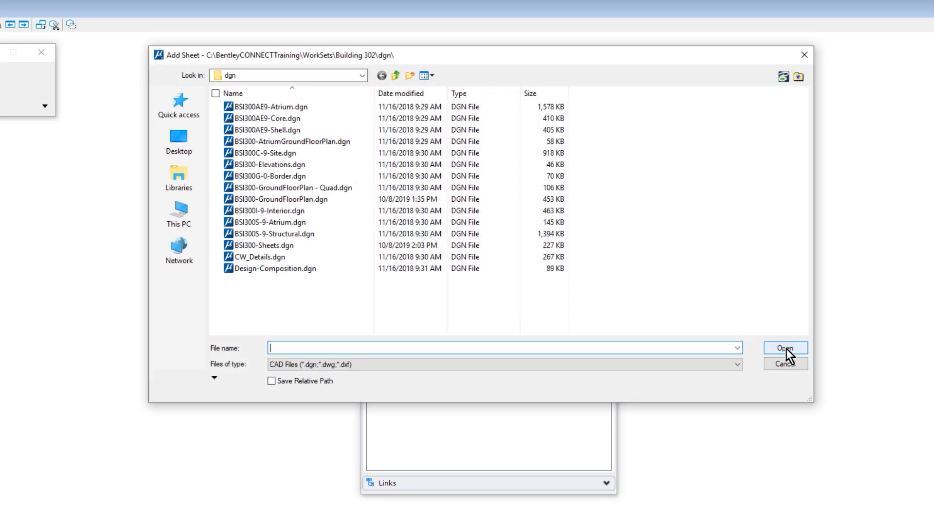
left_click(265, 246)
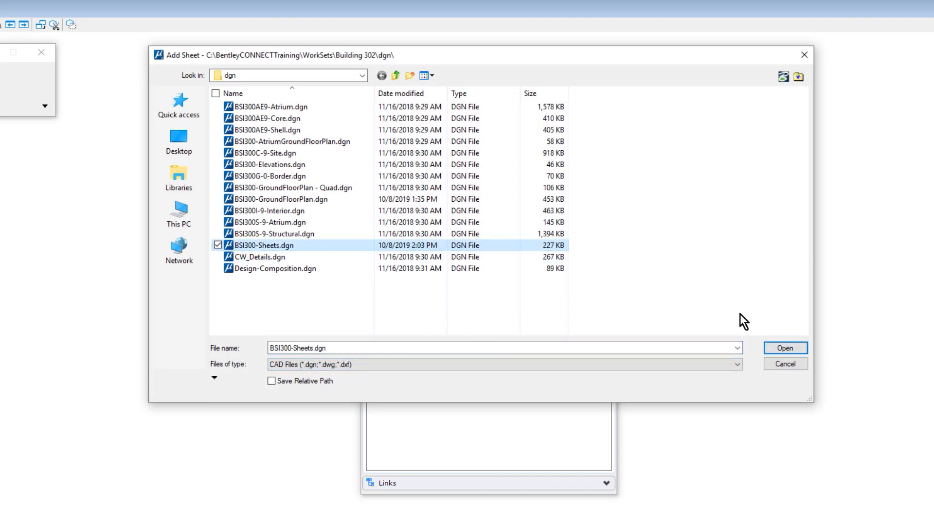
left_click(785, 347)
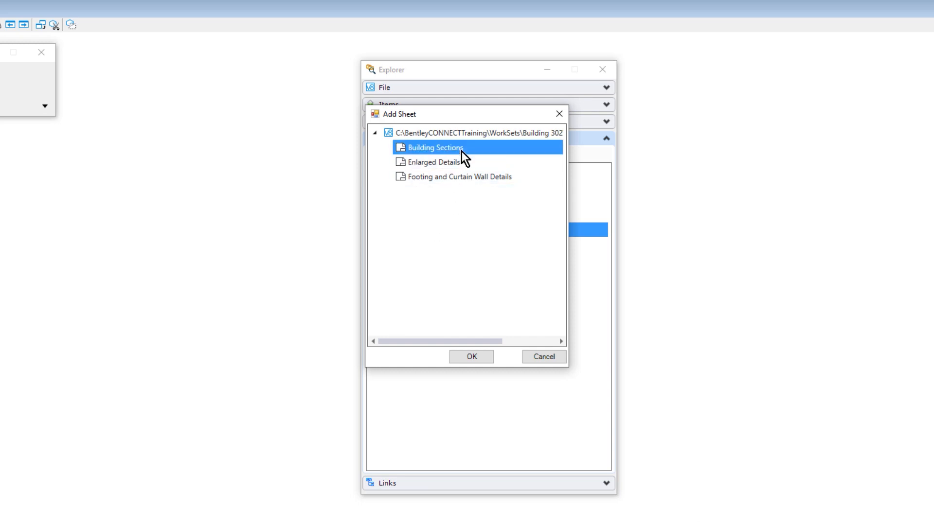
left_click(471, 356)
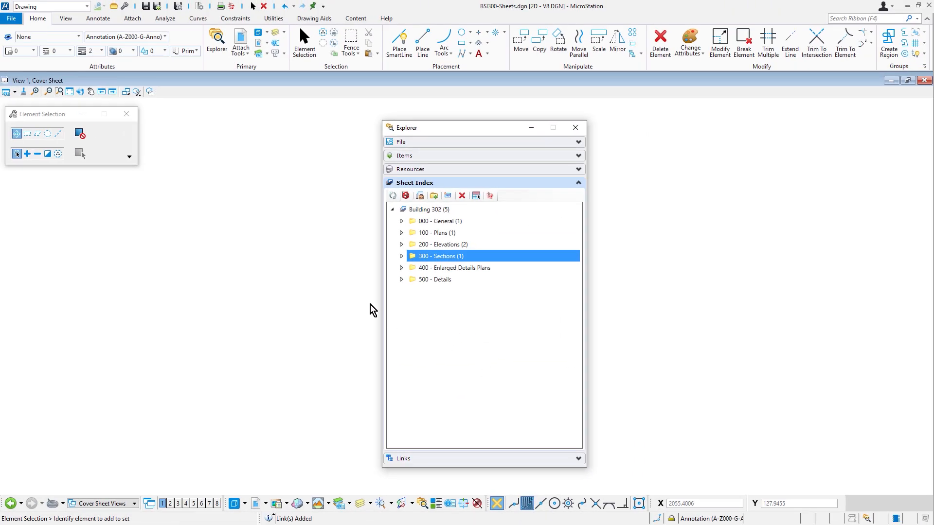
Step: Drag Enlarged Details and Footing and Curtain Wall Details from Models into folders 400 and 500
left_click(260, 32)
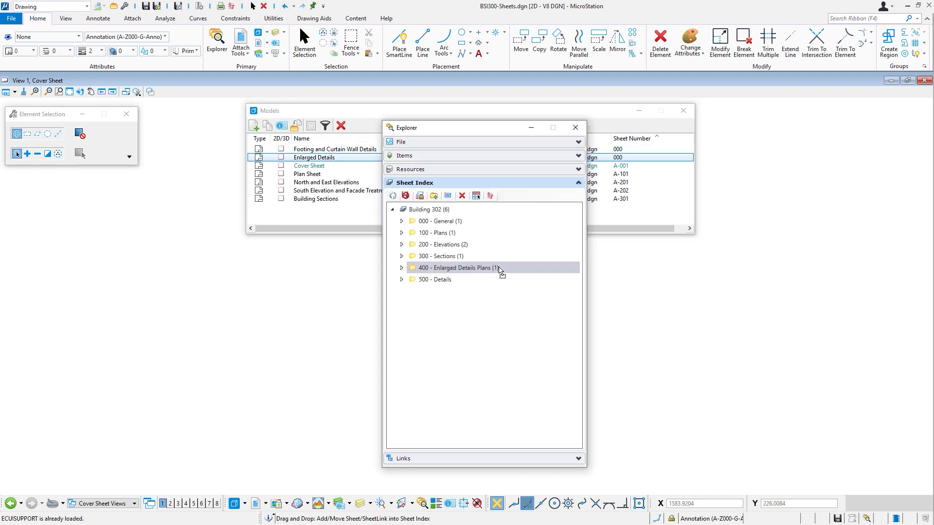
left_click(401, 267)
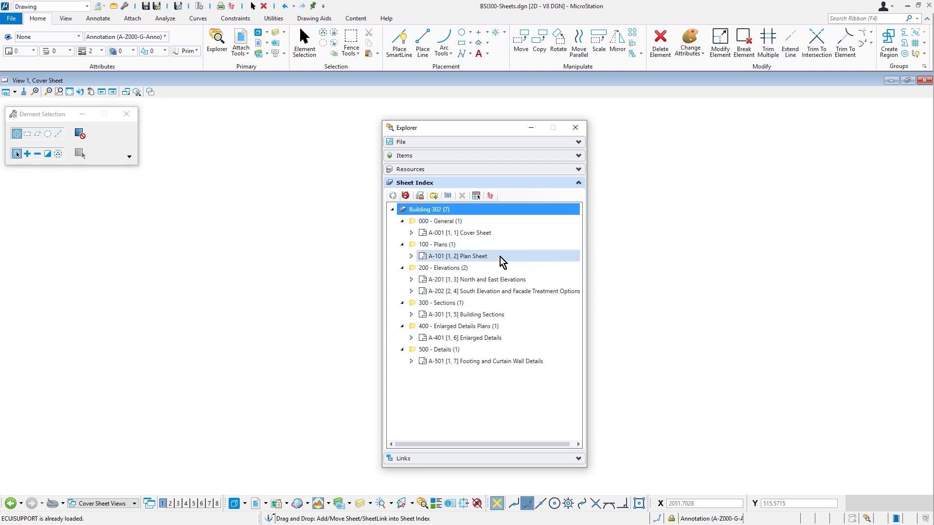
Step: Open the Plan Sheet and the North and East Elevations sheet from the index, moving the panel aside
double_click(456, 256)
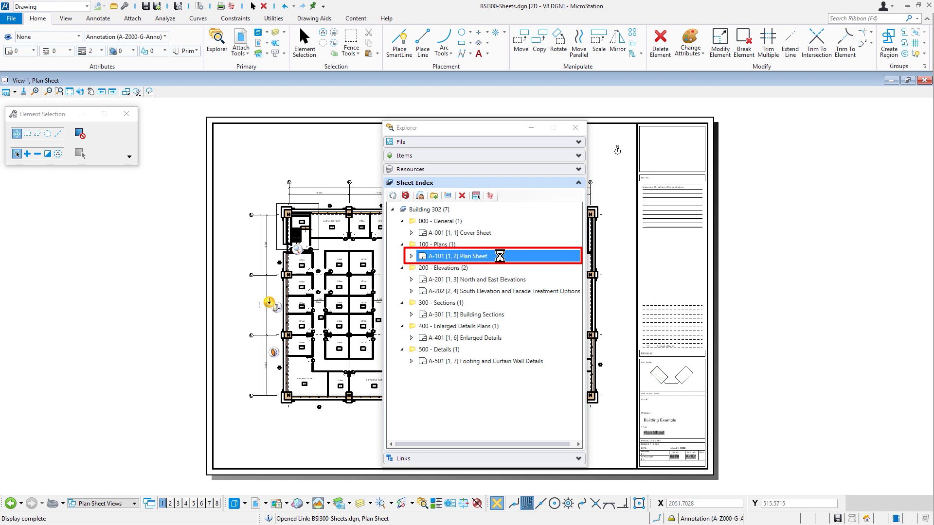
left_click_drag(482, 127, 795, 130)
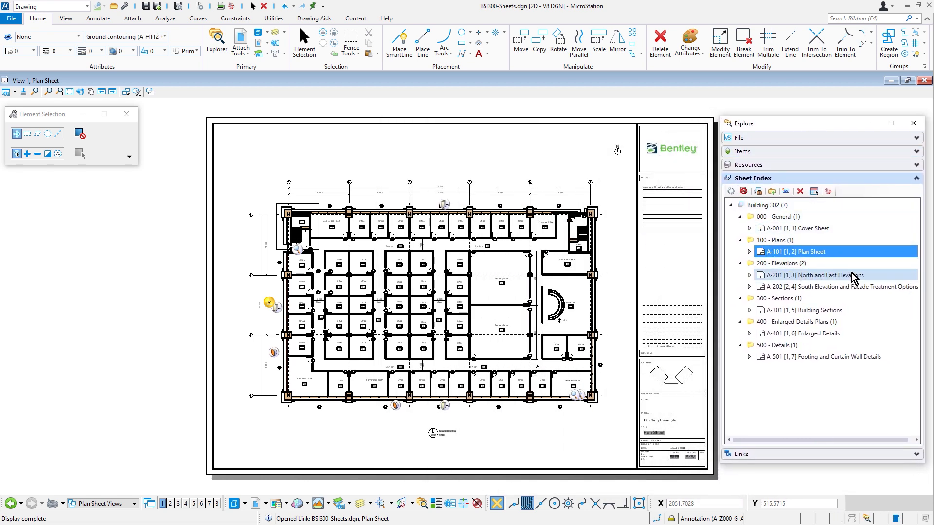
double_click(809, 275)
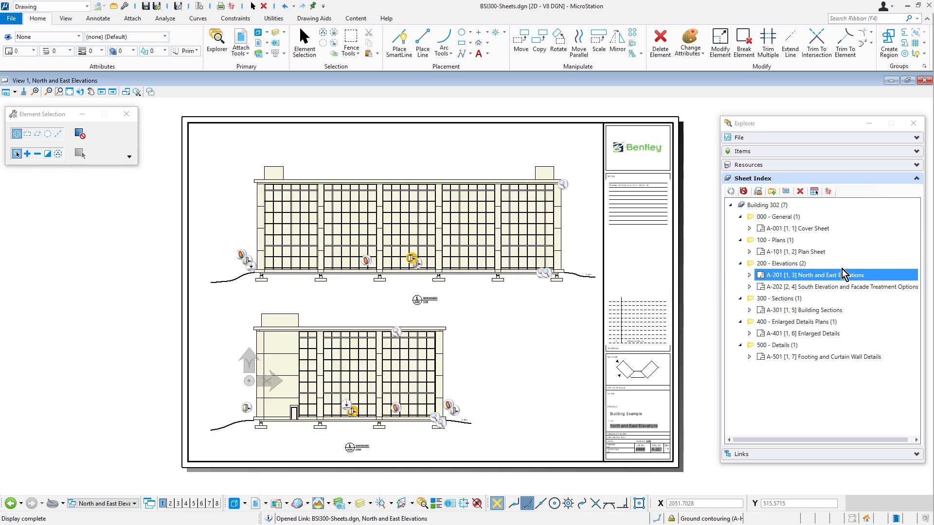
Step: Expand A-201 and its Drawings folder to list the East and North Elevation drawings
left_click(749, 276)
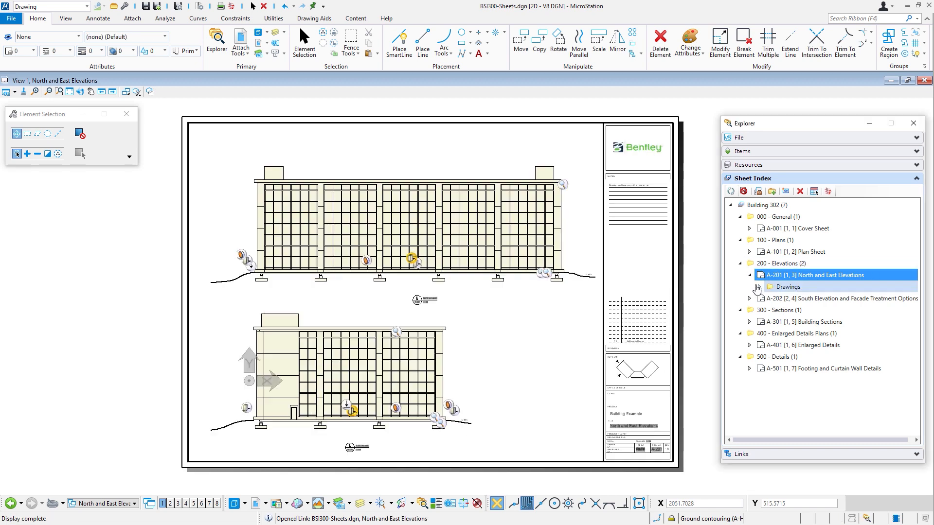
left_click(757, 287)
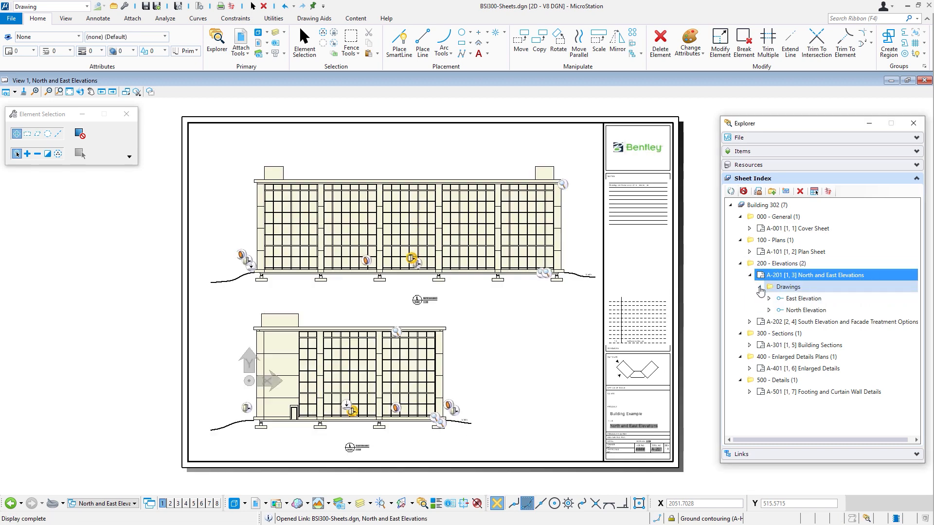
left_click(810, 310)
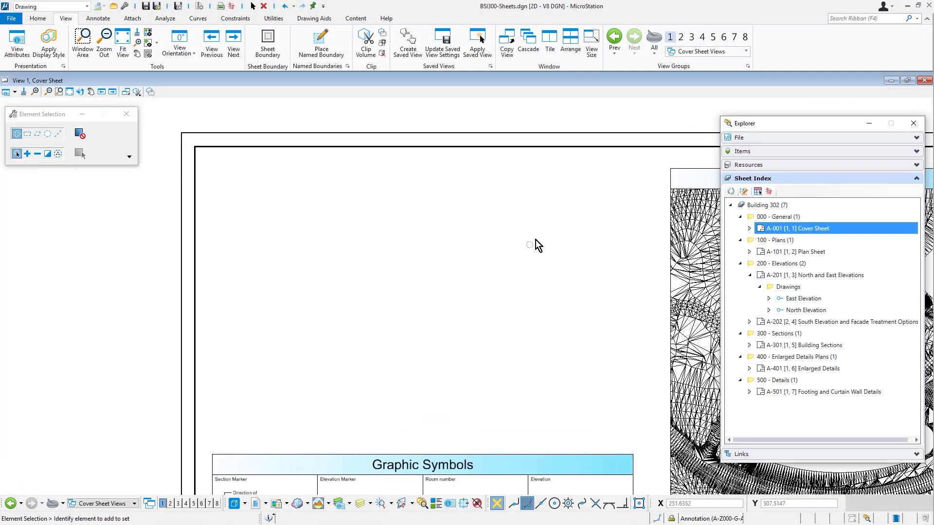
Step: Place a DrawingSheetIndex table reporting the Building 302 Sheet Index on the cover sheet, then send the index to Print Organizer
left_click(758, 191)
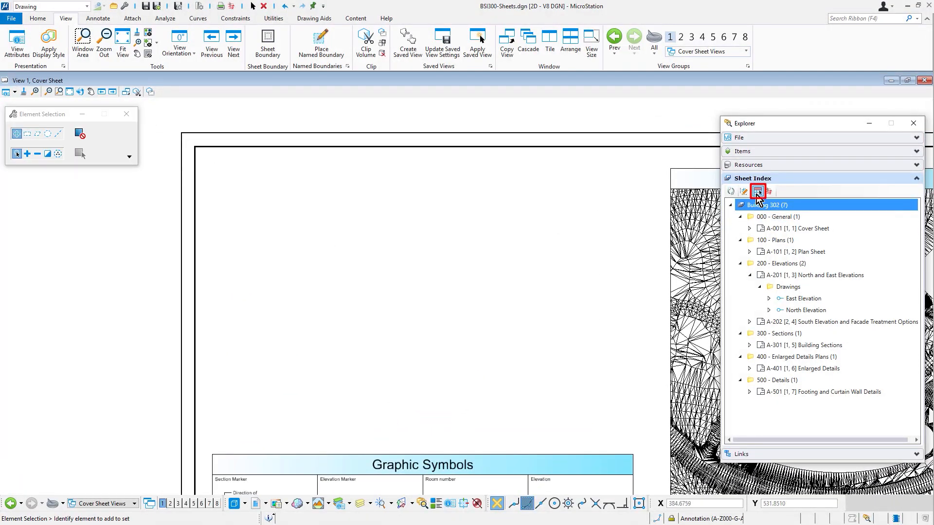
left_click(757, 191)
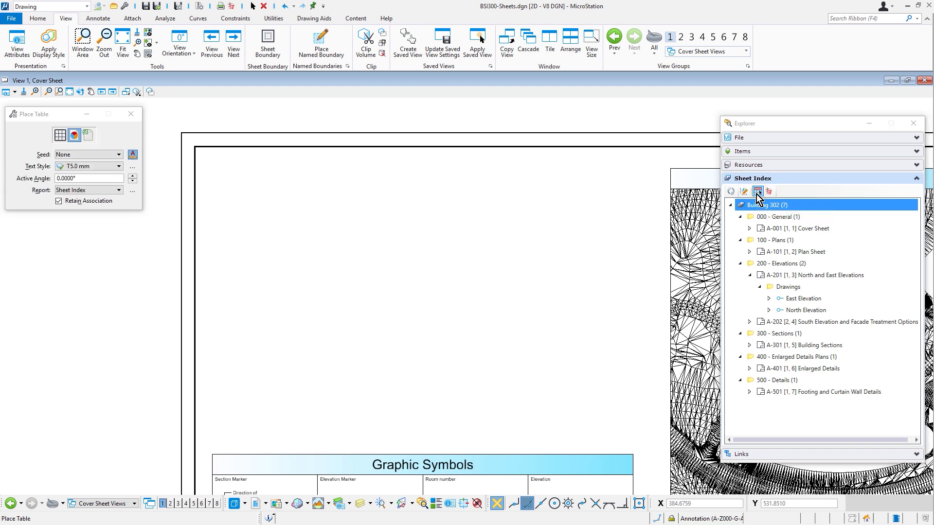
left_click(758, 192)
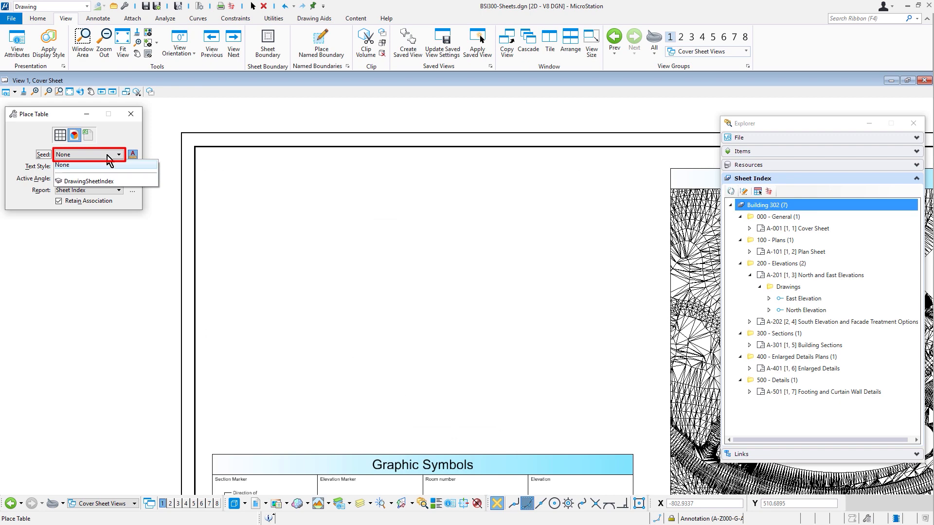
left_click(87, 181)
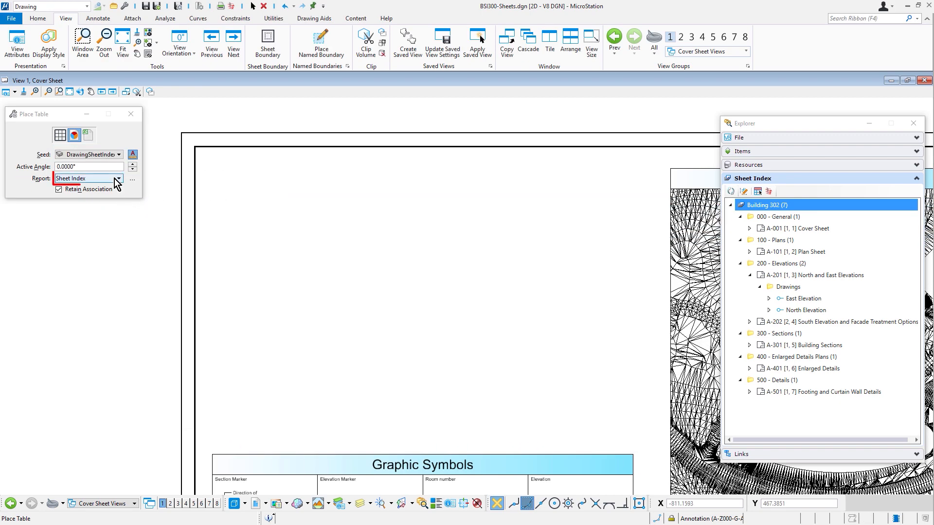
left_click(117, 178)
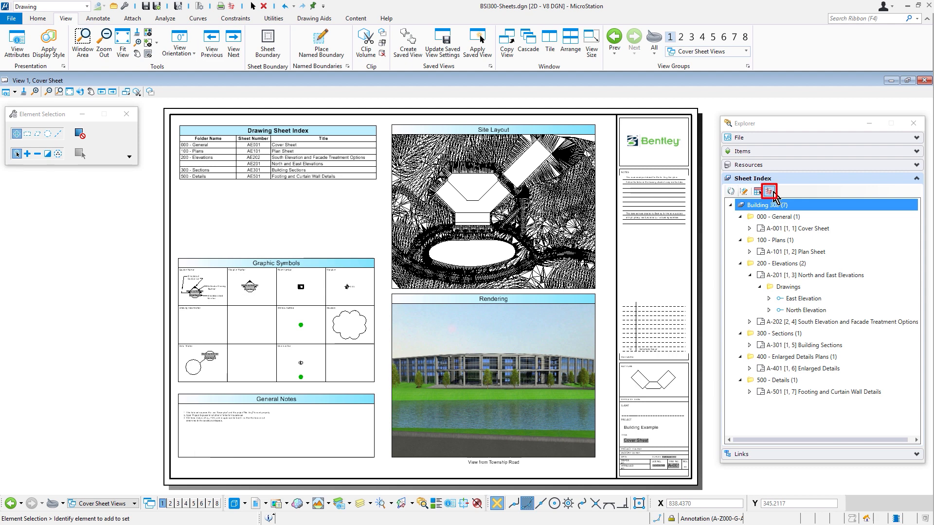
left_click(769, 191)
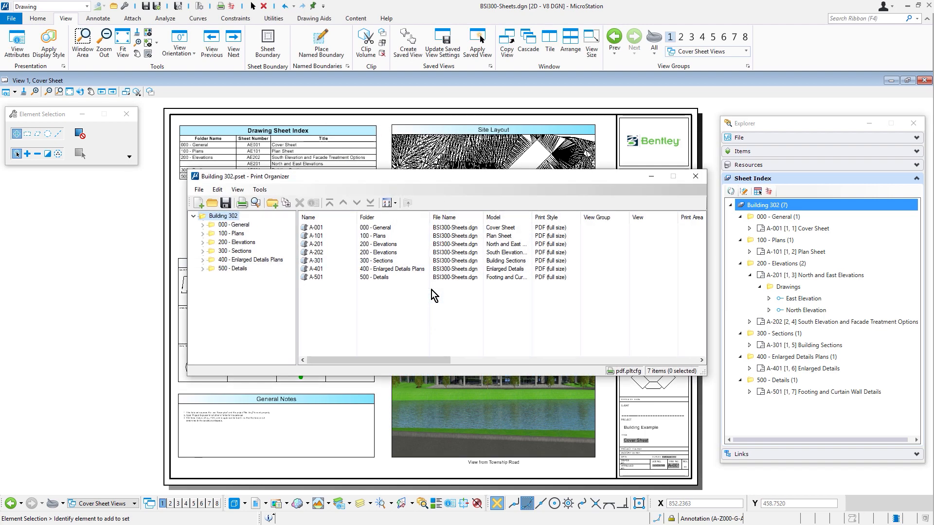
Step: Expand the General, middle and Details folders in Print Organizer to show all seven sheets
left_click(203, 225)
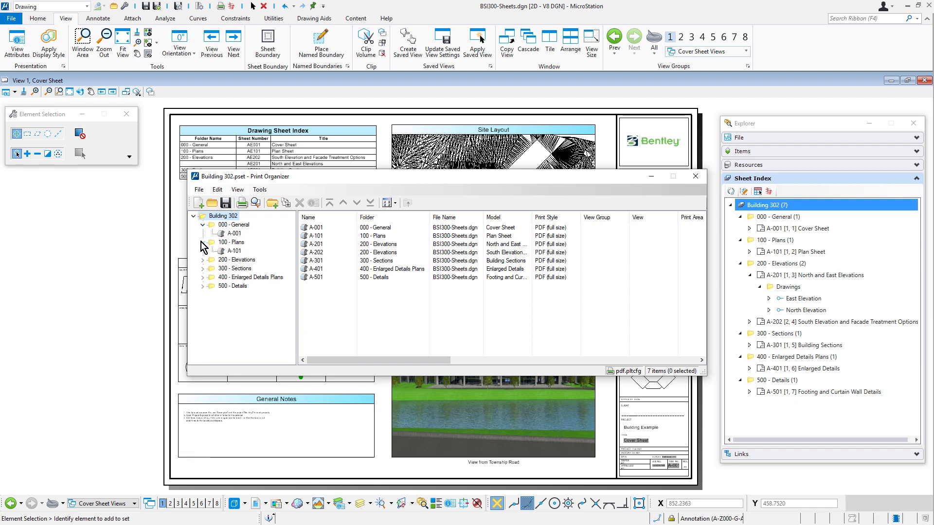
left_click(203, 260)
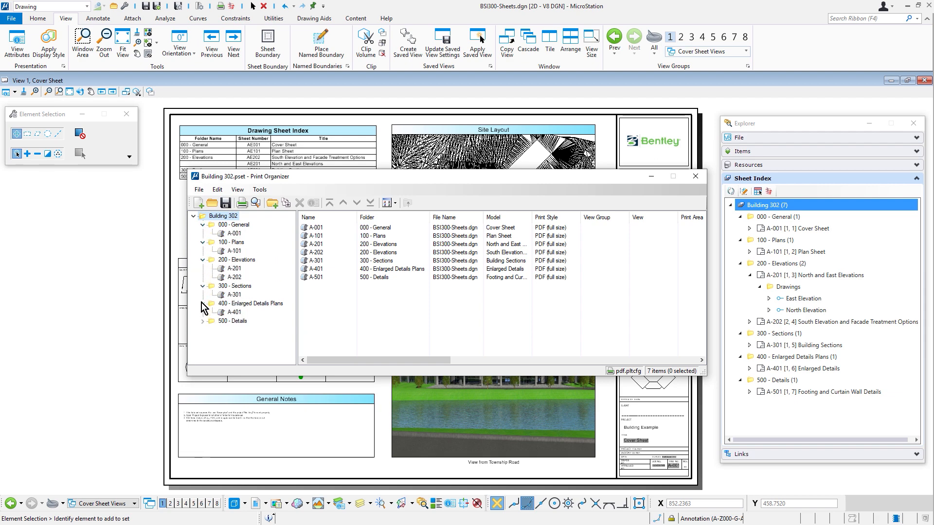
left_click(202, 321)
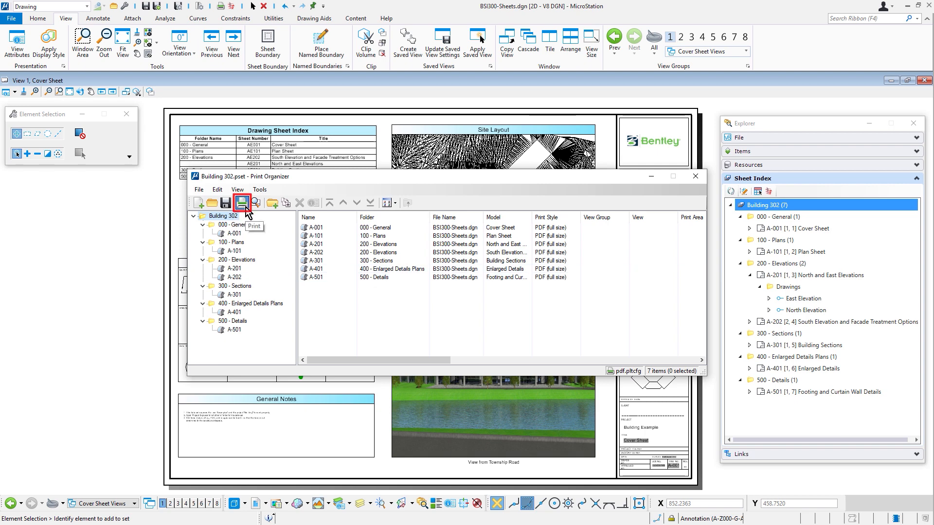
Step: Print all seven sheets to Building 302.pdf with 'Open print file after creation' ticked
left_click(241, 202)
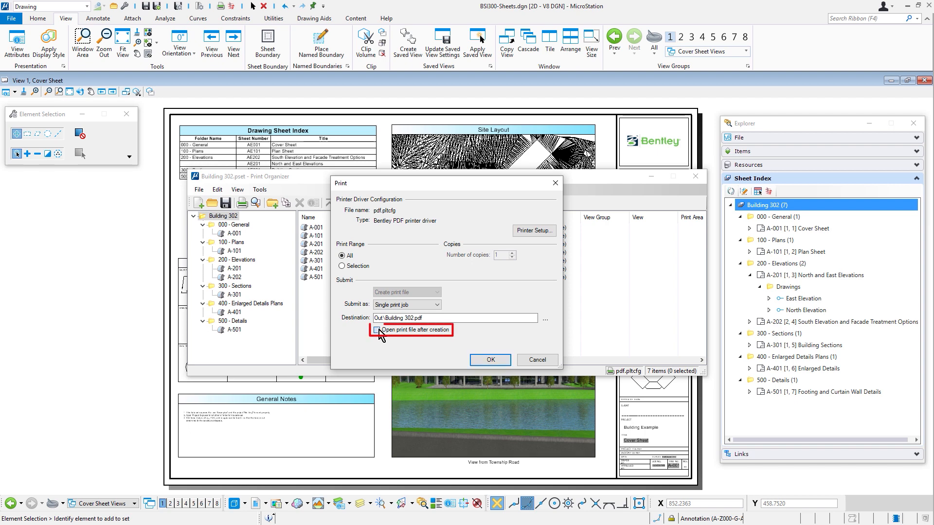
left_click(376, 329)
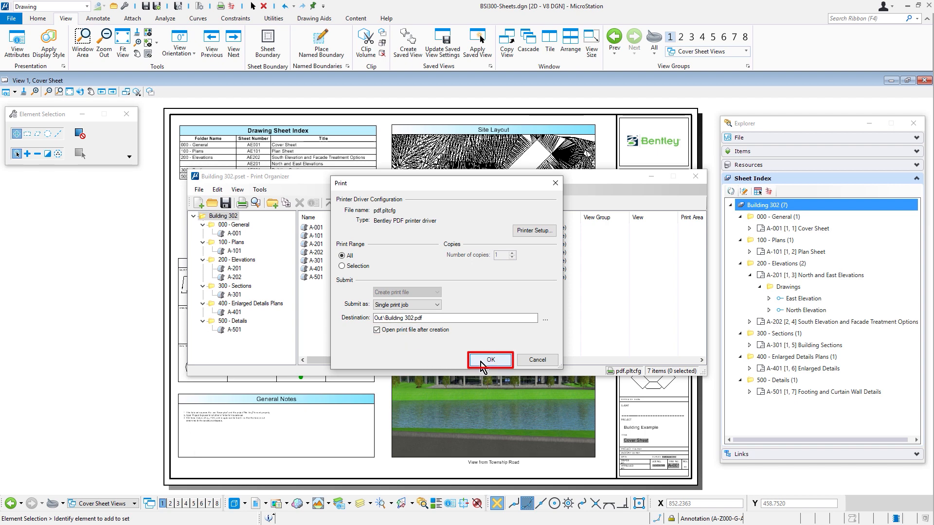
left_click(489, 360)
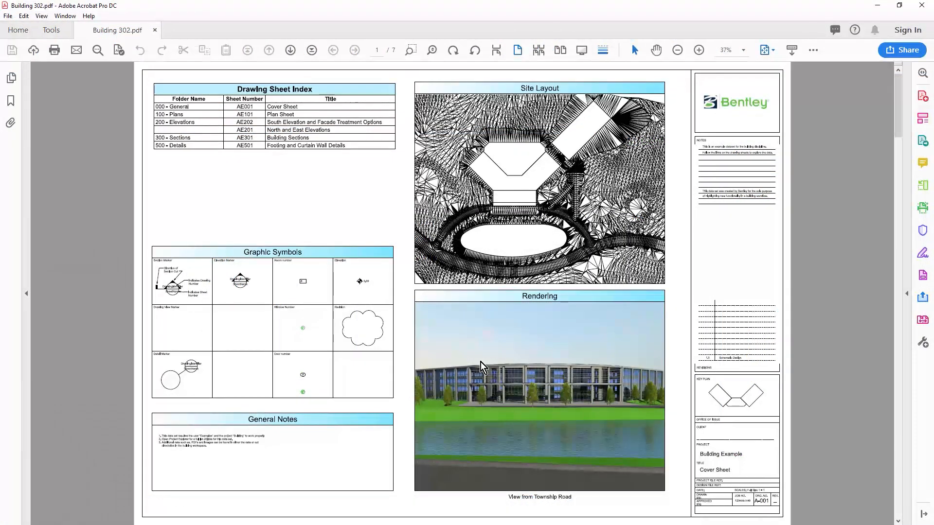
Step: Page forward through Building 302.pdf to the South Elevation and Facade Treatment sheet
left_click(290, 50)
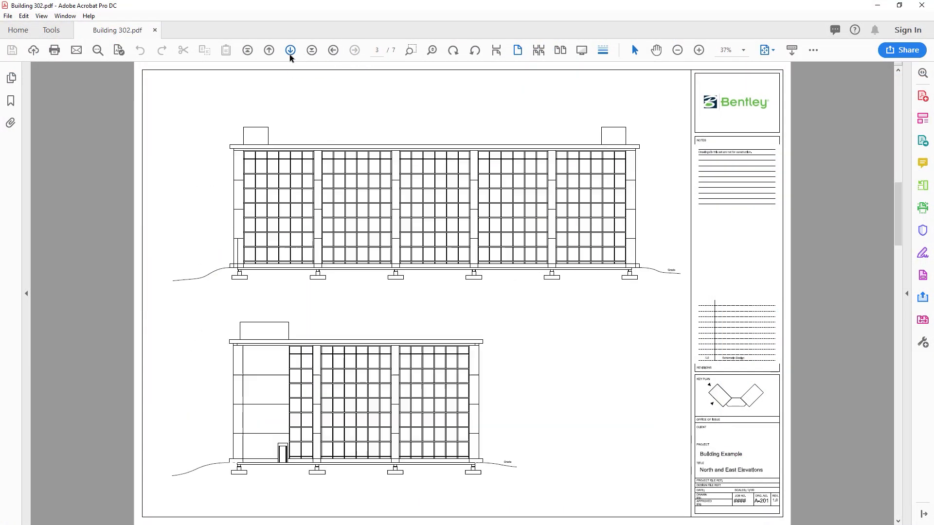
left_click(290, 50)
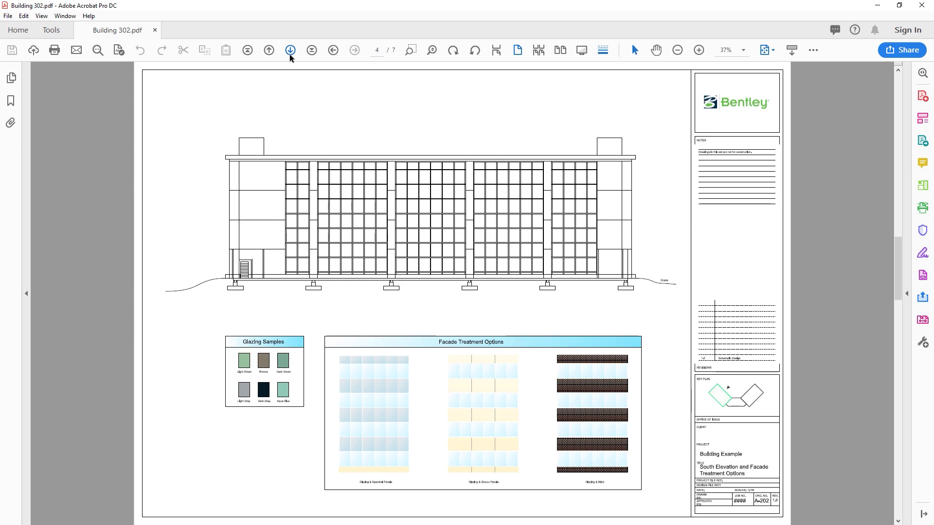